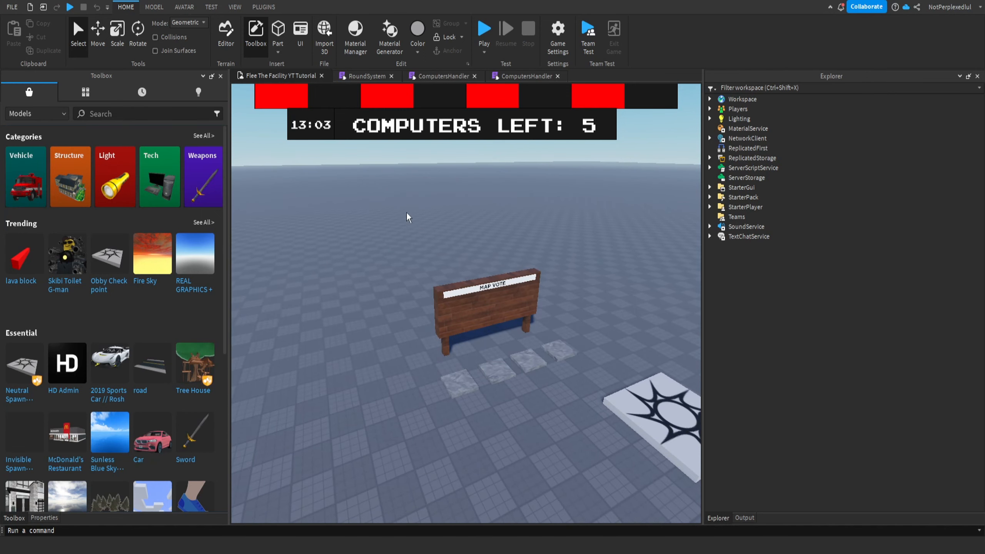
mouse_move(492, 340)
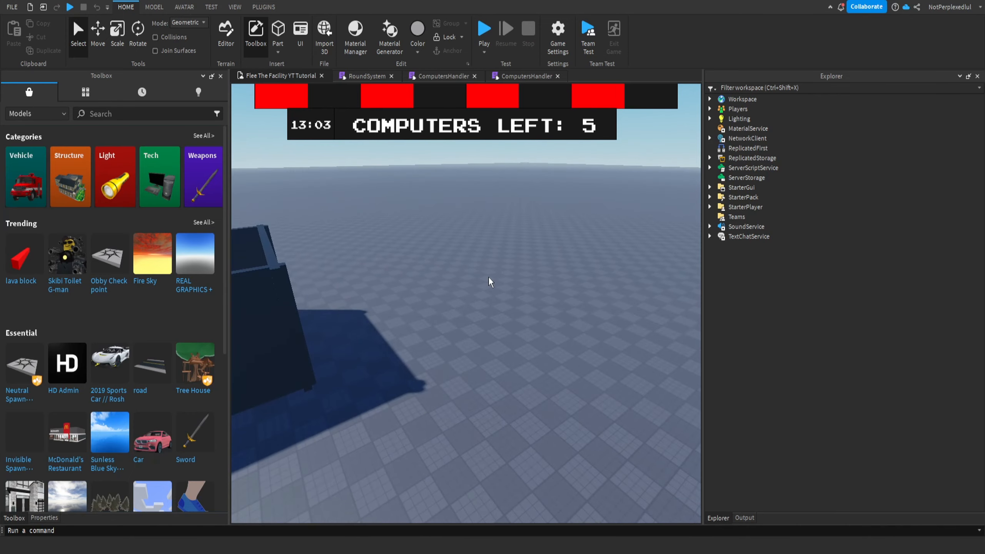
- Add an early return to the Triggered handler when Player's Role attribute equals "BEAST"
left_click(443, 75)
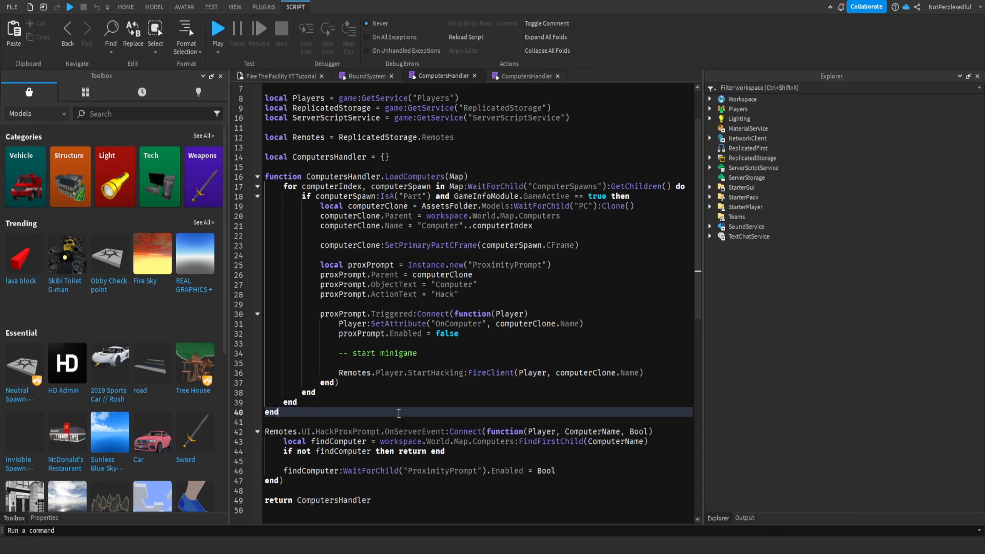
left_click(366, 75)
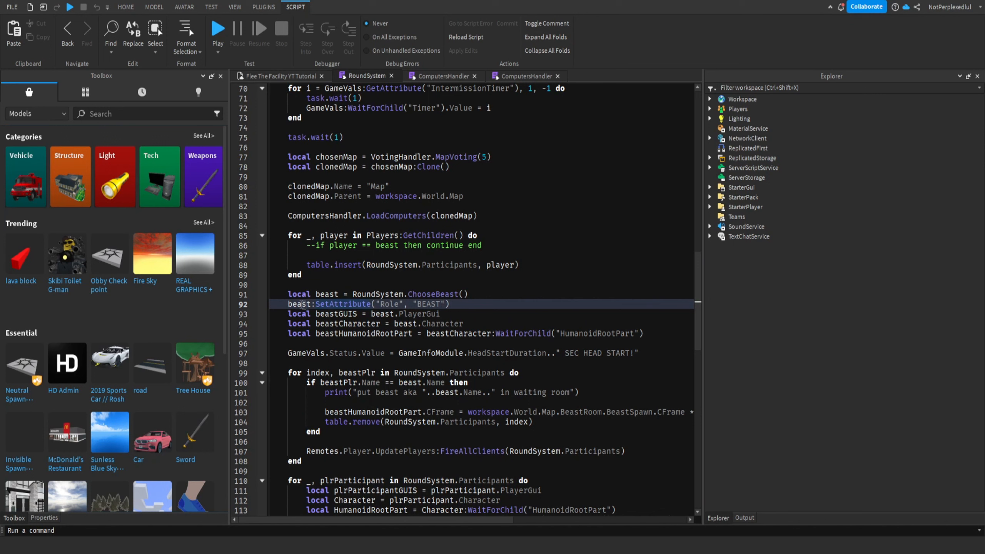
mouse_move(278, 302)
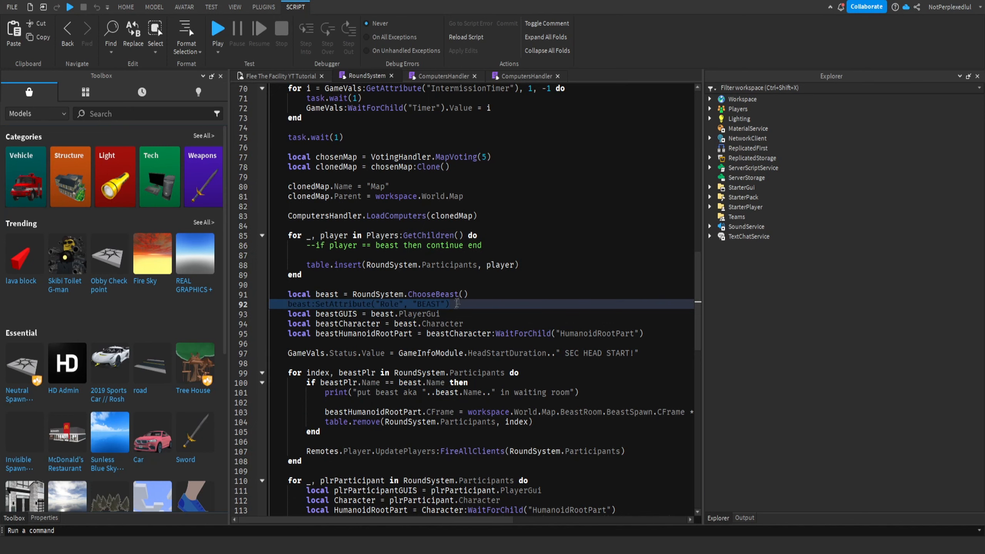
left_click(443, 75)
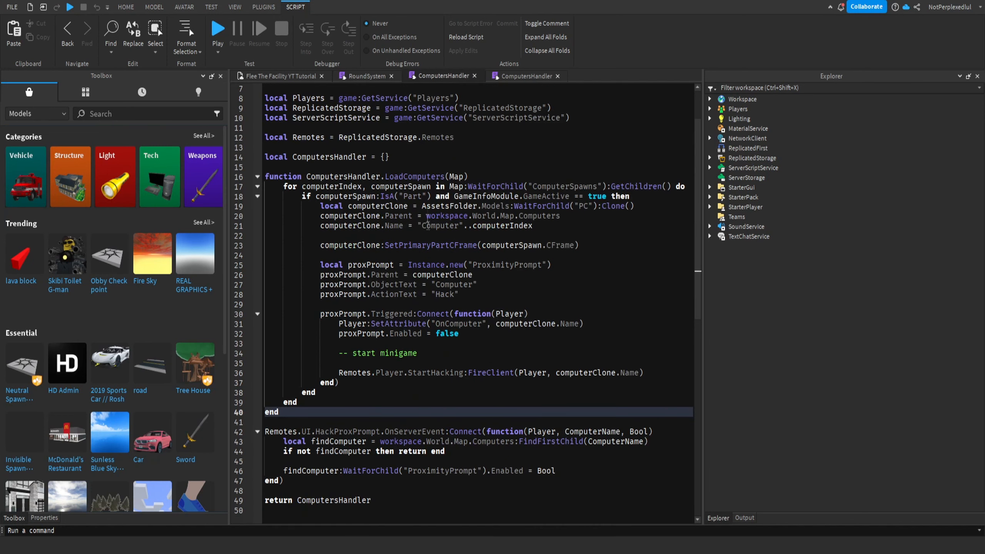
scroll("down", 3)
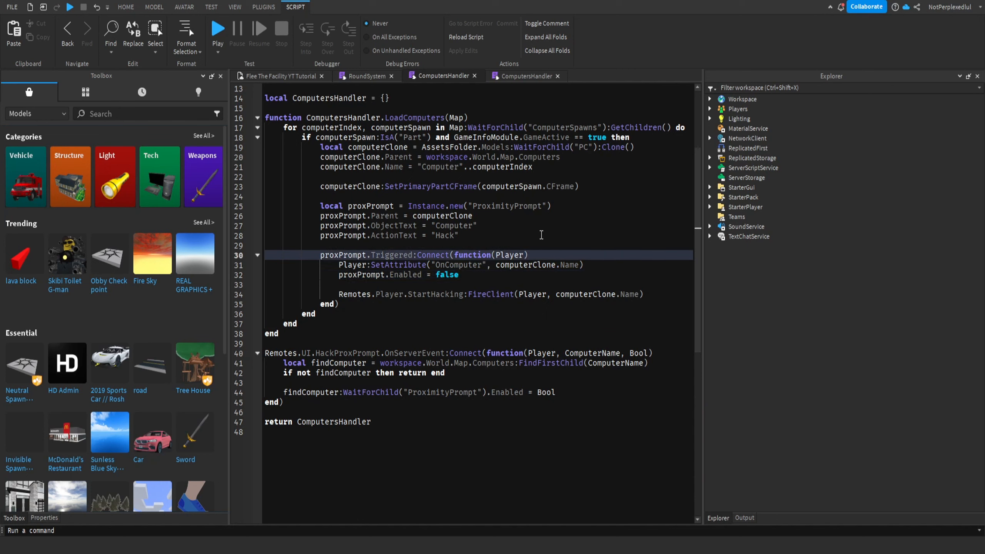
type("if pl")
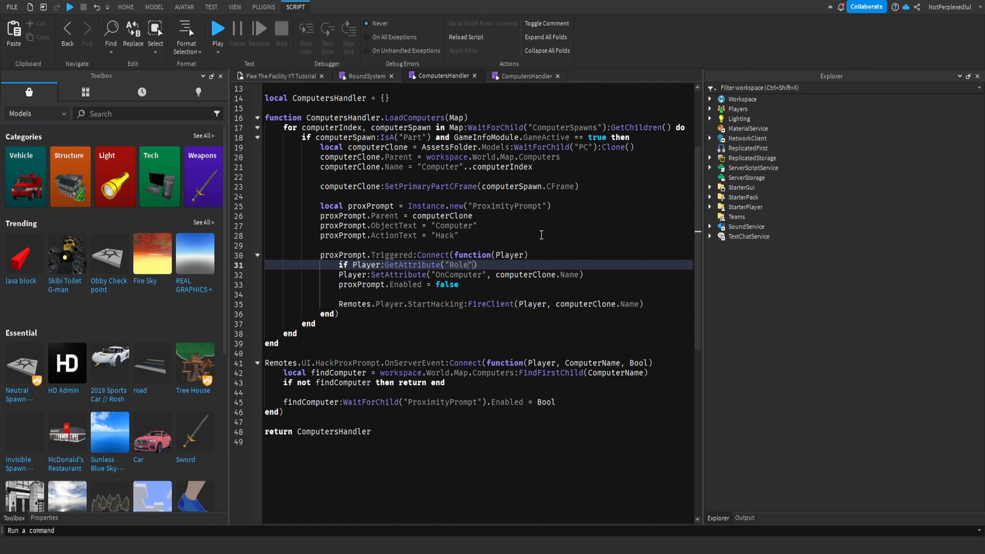
type("== \"BEAST\" then return end")
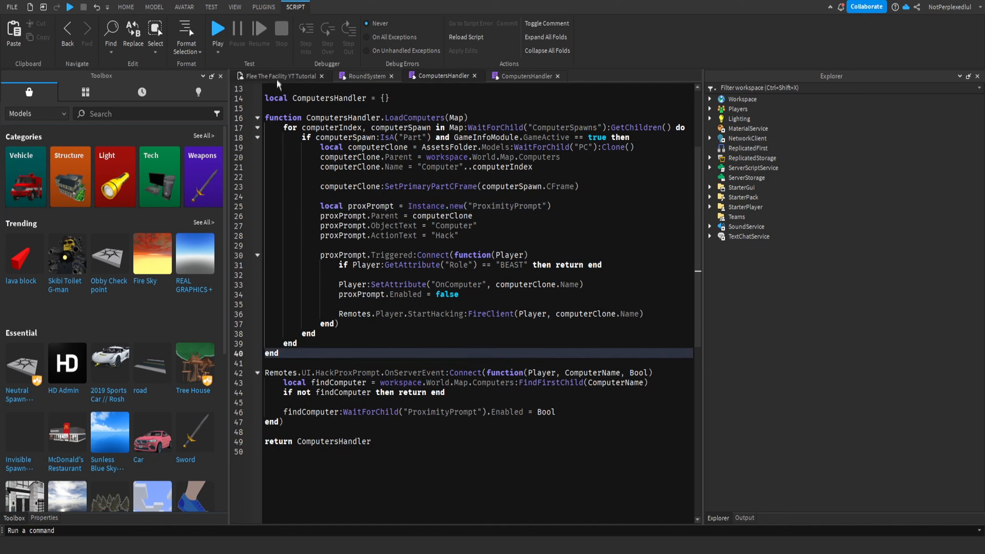
- Playtest the round and verify the player's Role attribute reads BEAST in Properties
left_click(218, 28)
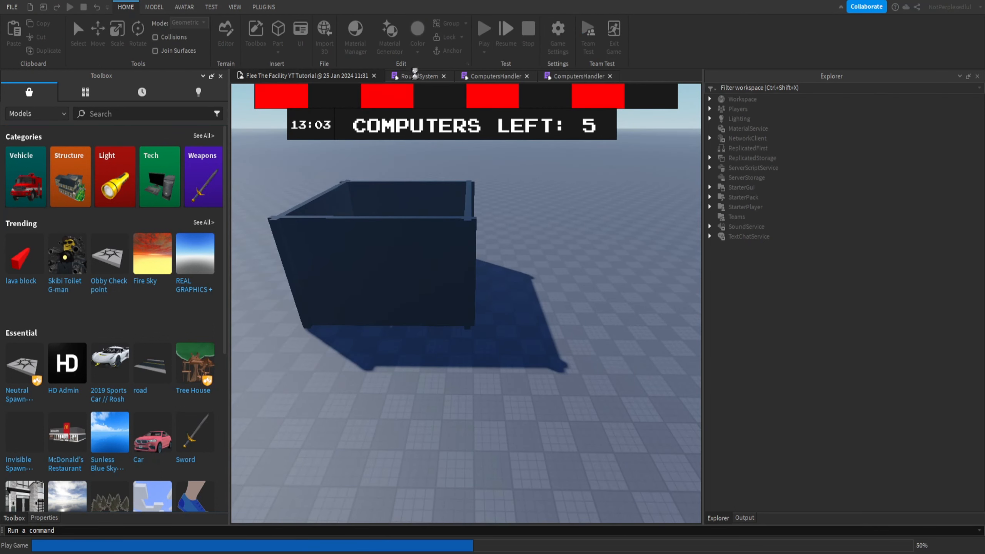
left_click(528, 30)
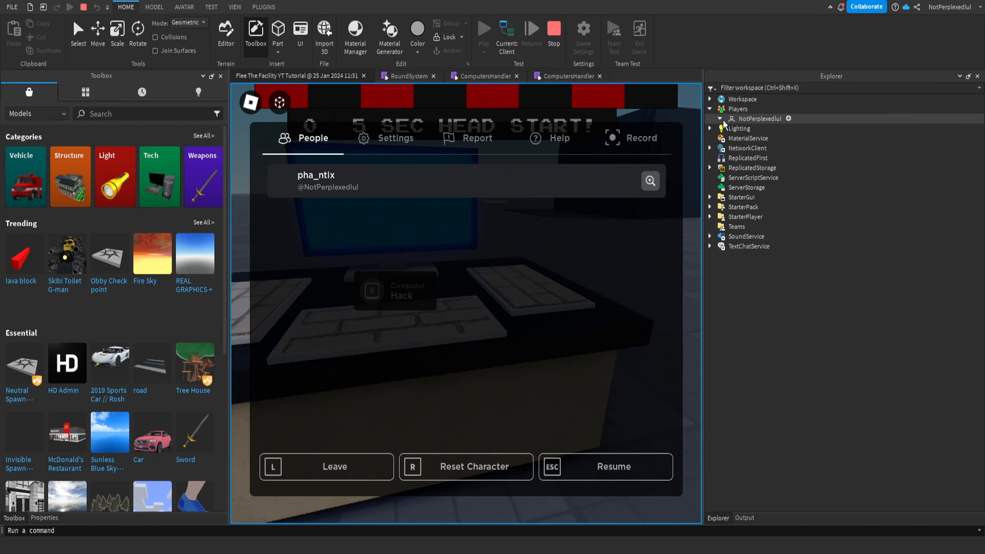
left_click(759, 119)
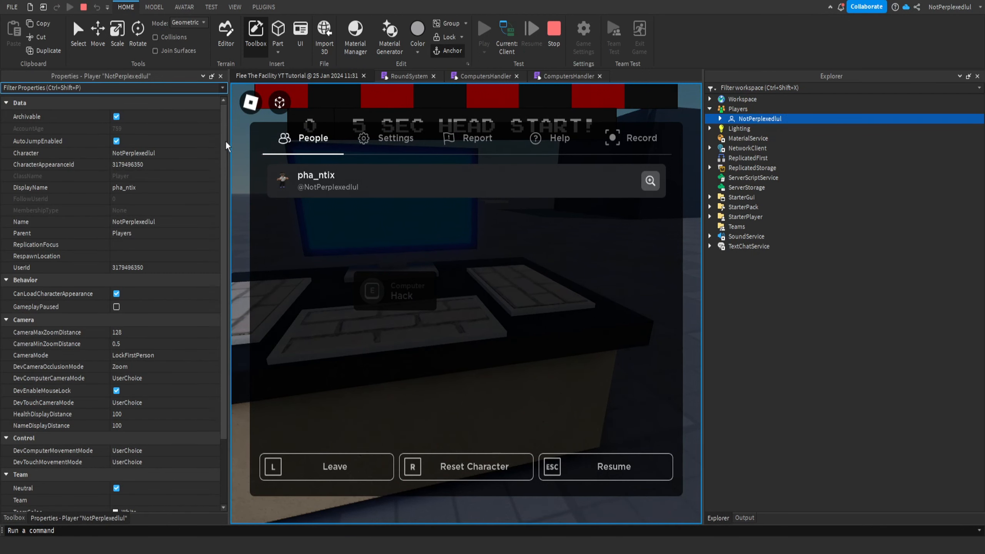
scroll("down", 3)
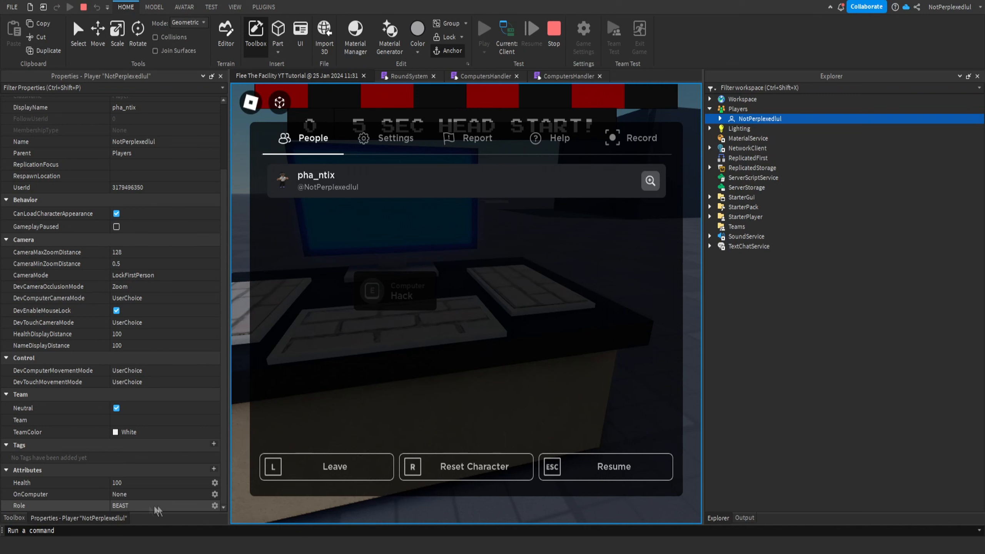
left_click(606, 466)
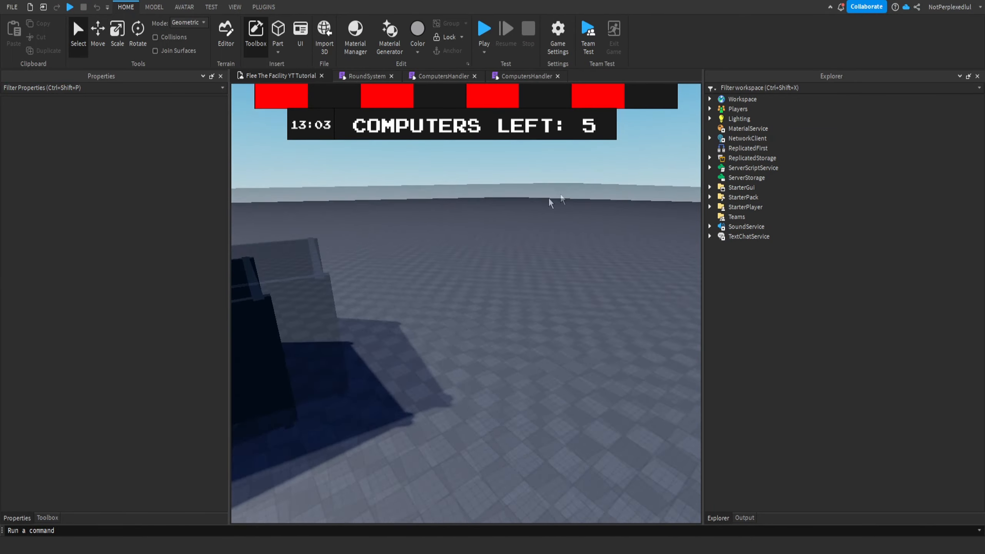
- Locate the client ComputersClient.ErrorMiss function that enables then disables the computer's ErrorGUI
left_click(709, 158)
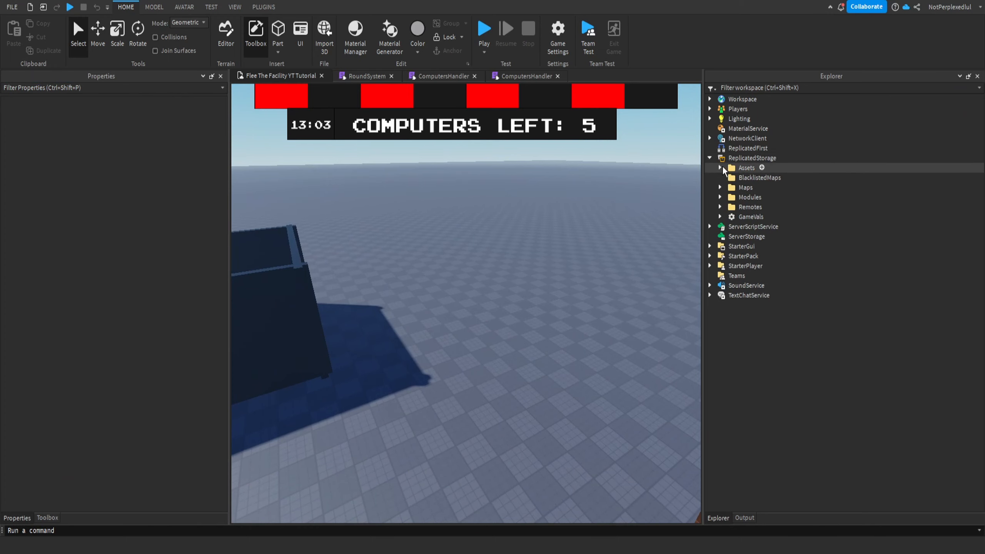
left_click(709, 226)
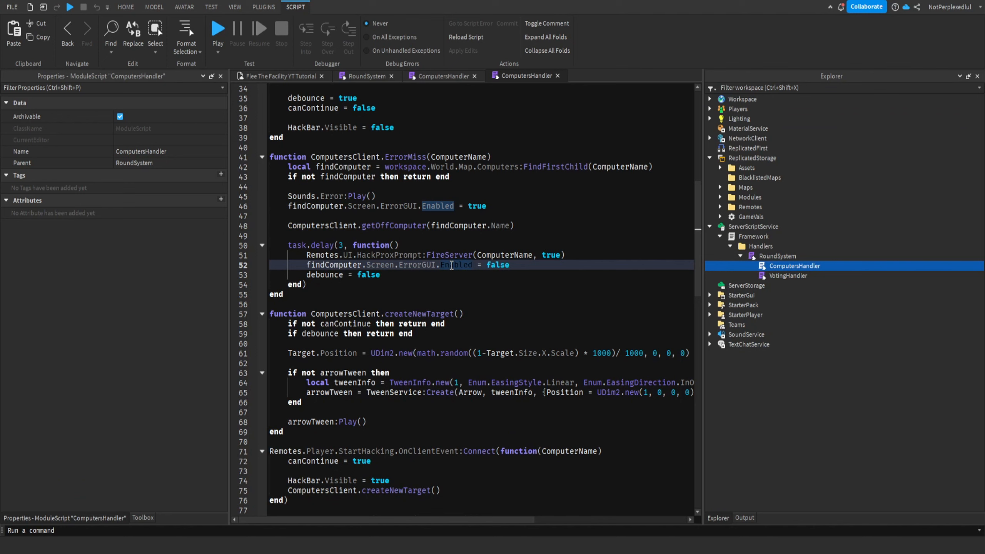
left_click(317, 294)
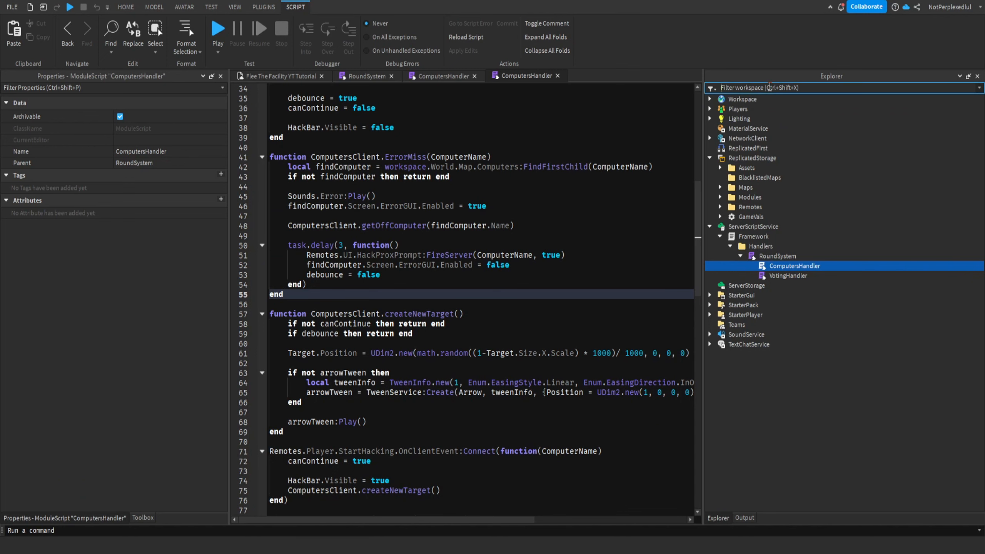
type("errorgui")
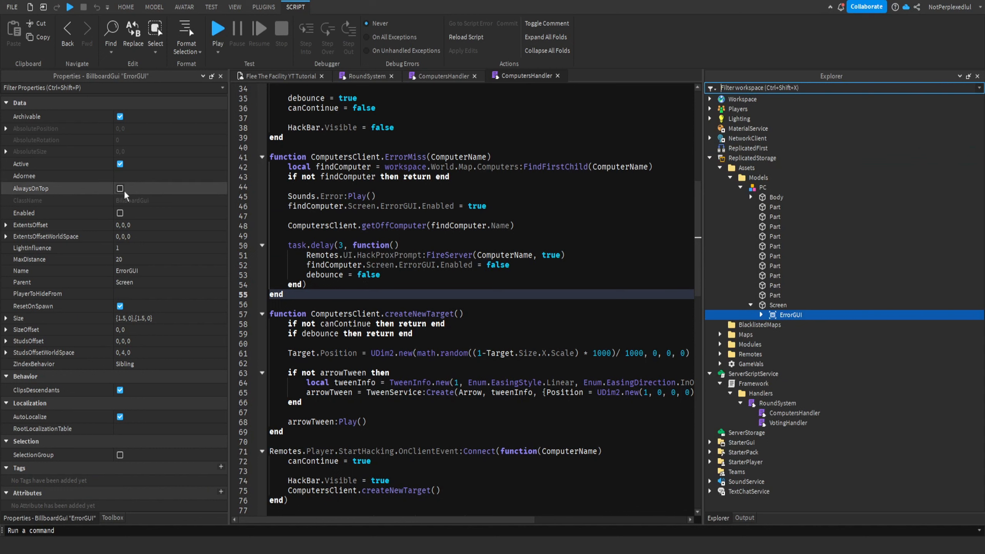
left_click(120, 188)
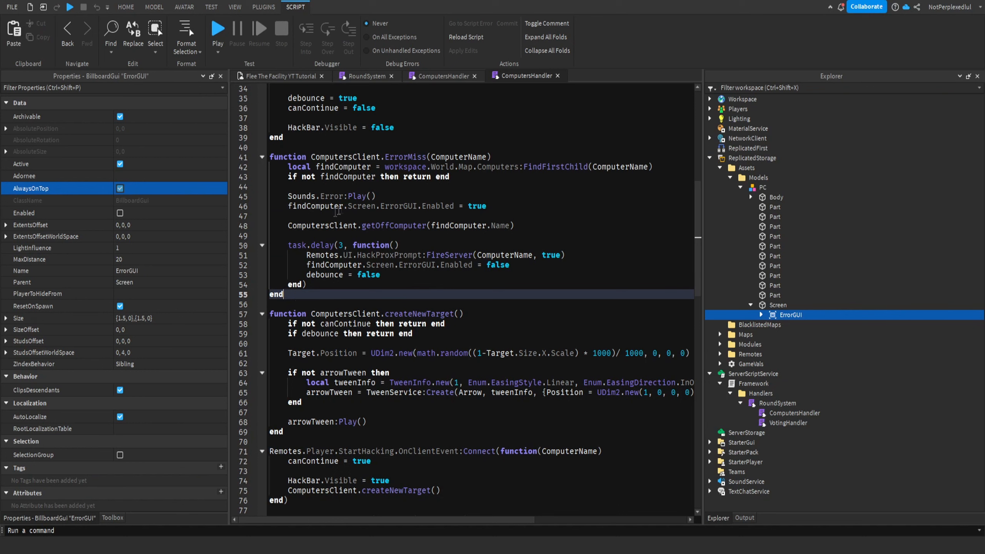
left_click(129, 259)
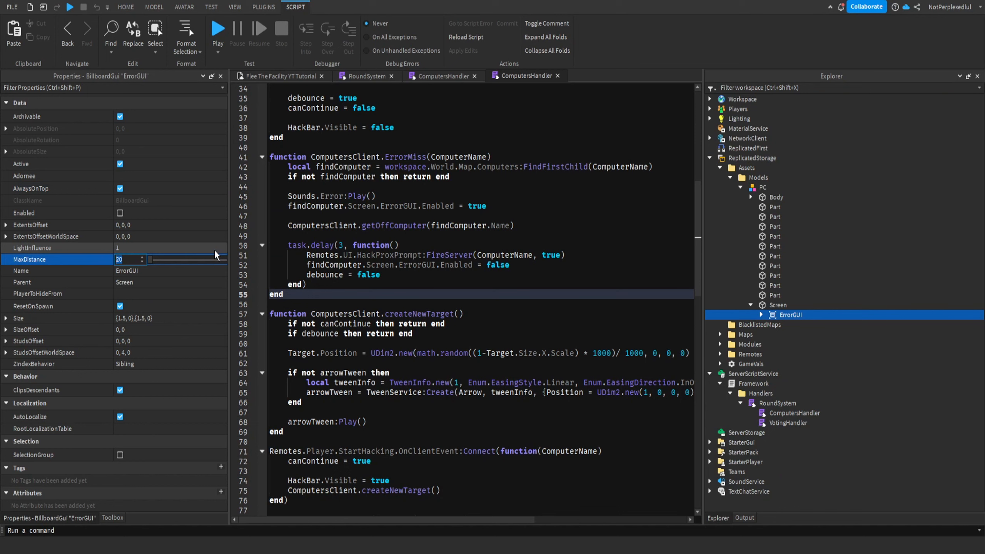
type("1000000000")
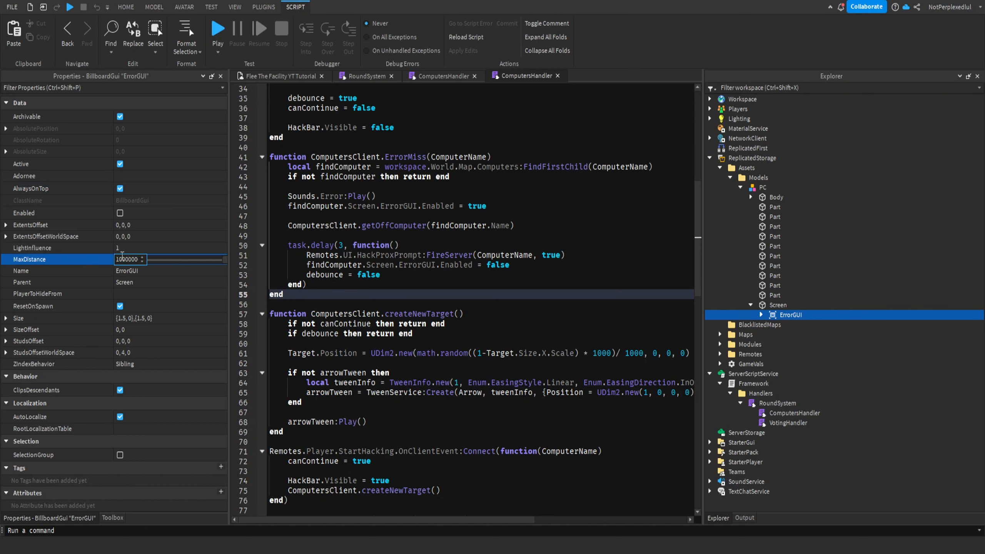
type("10")
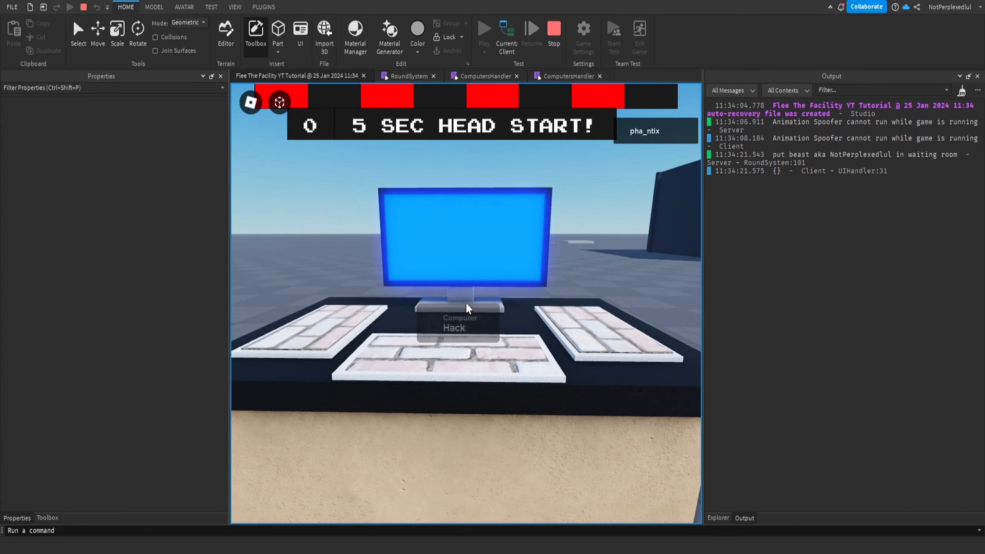
- Playtest the hacking bar at a computer from server and client views, then stop the test
left_click(718, 517)
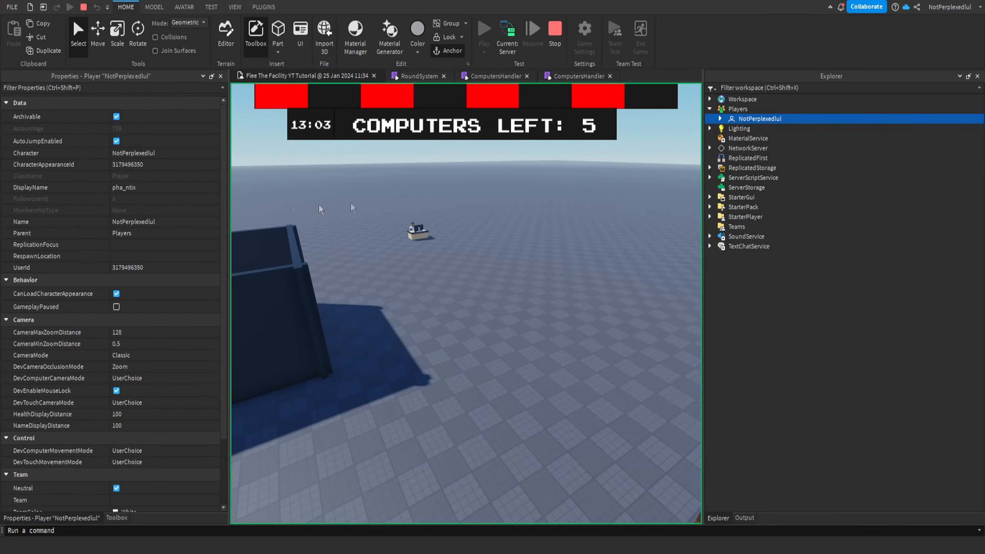
left_click(118, 519)
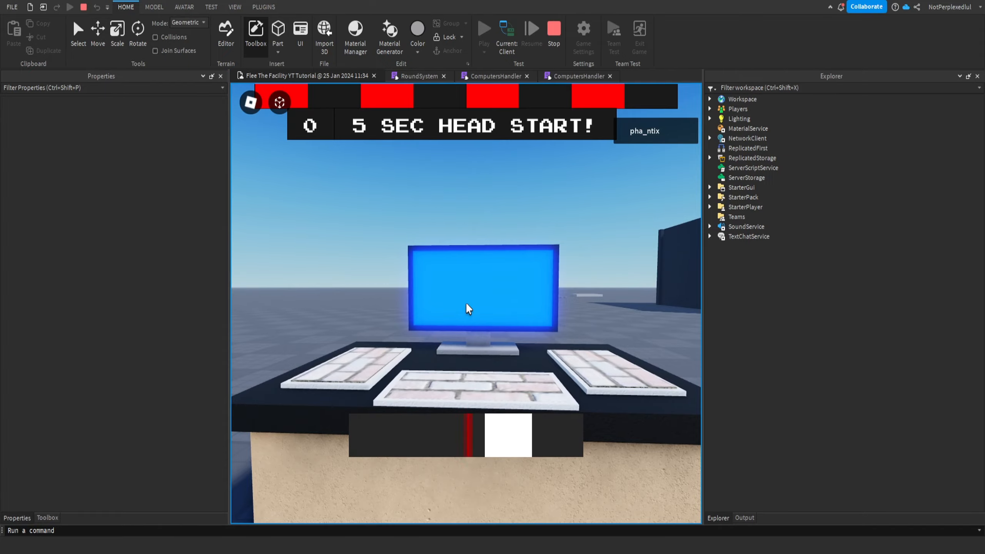
key("Escape")
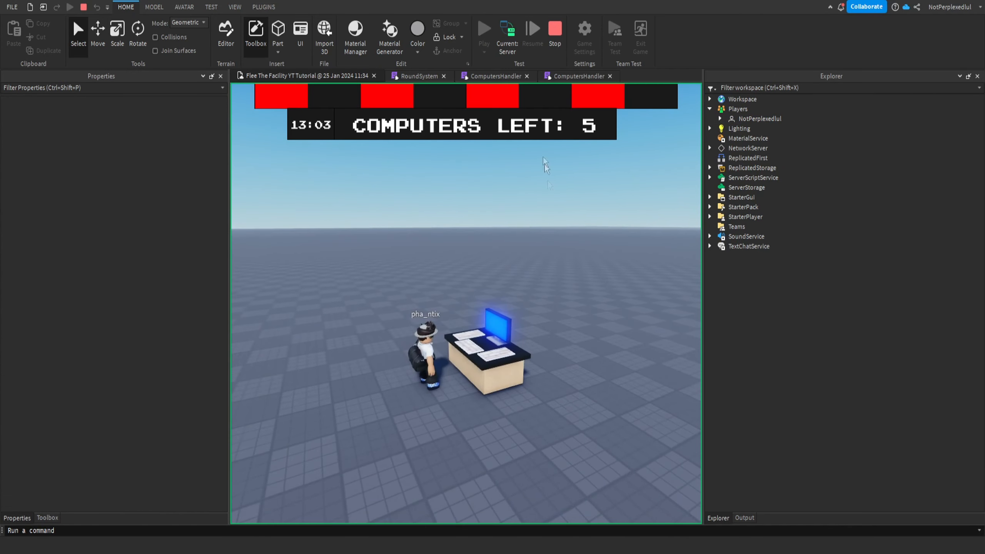
key("Escape")
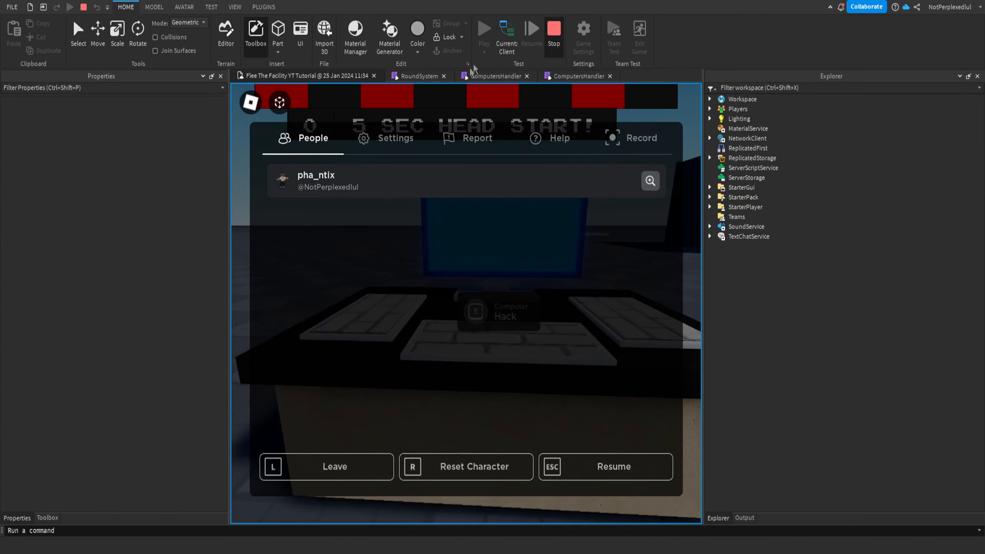
left_click(553, 28)
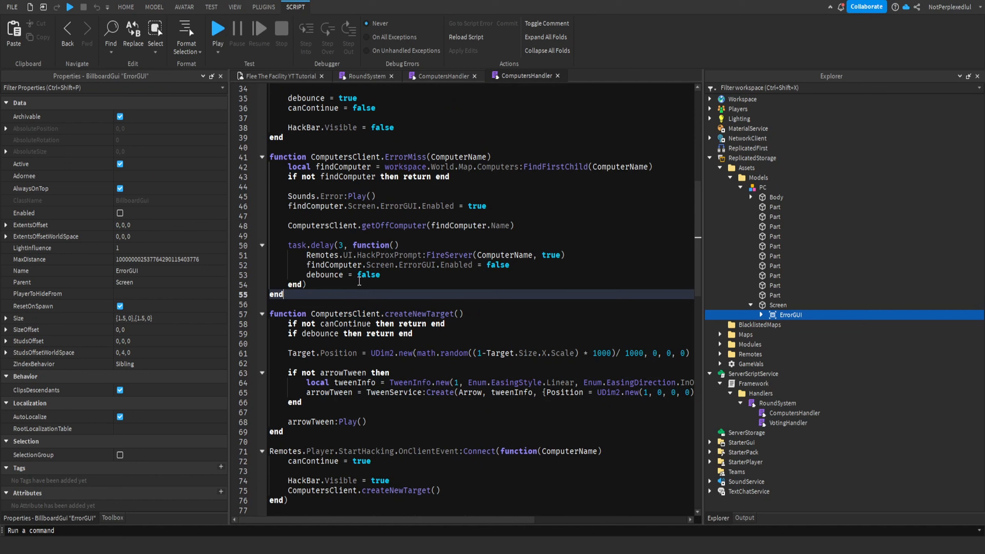
- Change the ErrorMiss prompt re-enable delay to 10 seconds and insert the Ravager Roar sound
left_click(323, 275)
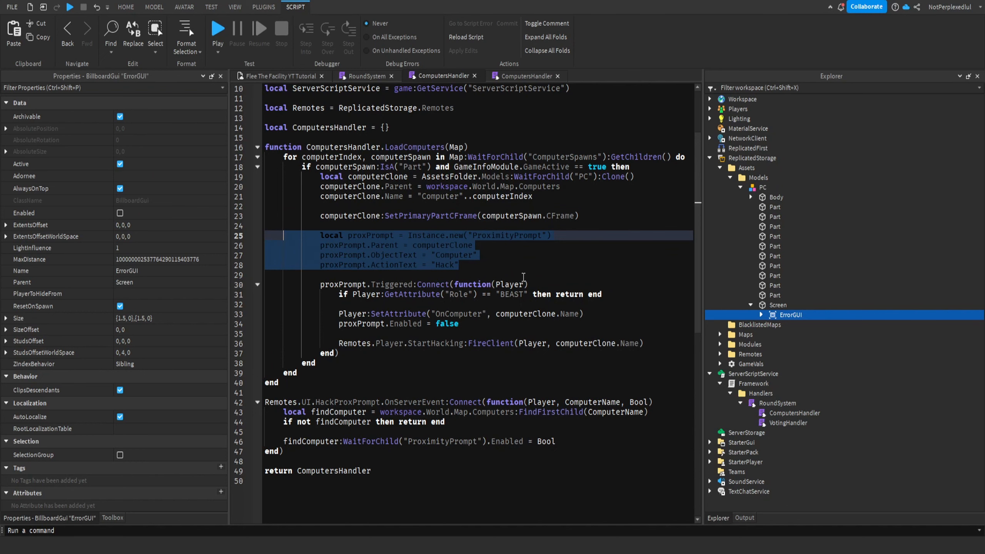
left_click(526, 76)
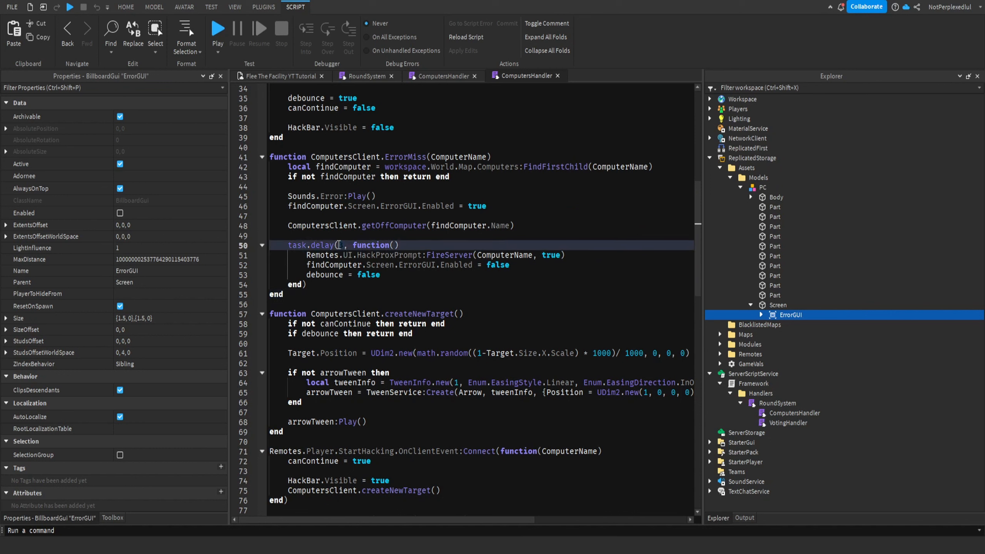
type("10")
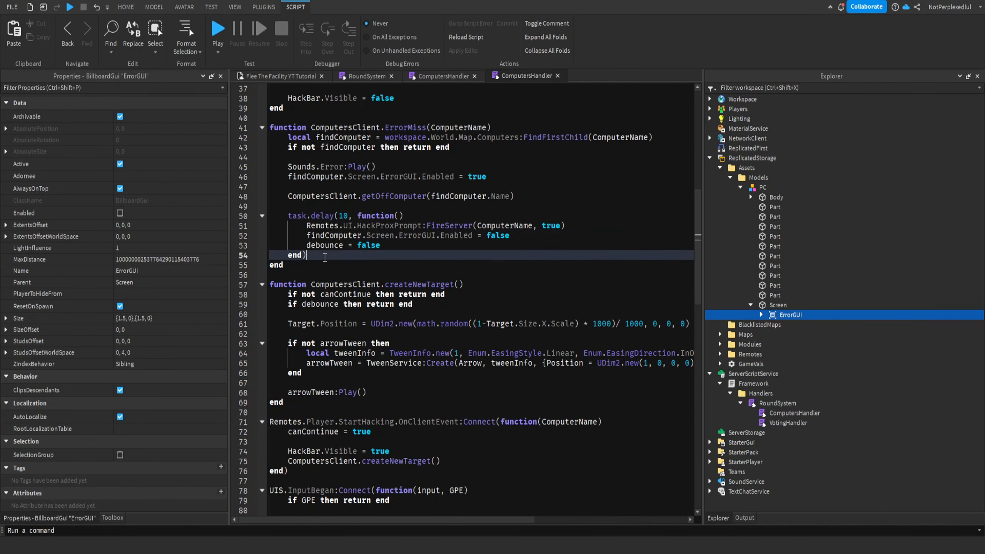
left_click(218, 29)
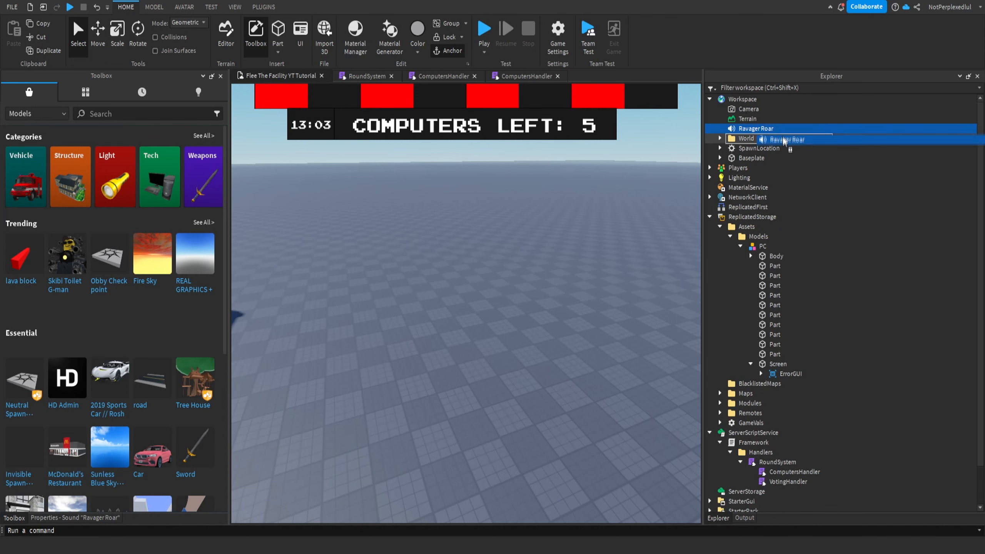
- Move the roar sound into SoundService > Sounds as BeastMusic, set it Looped, and go to RoundSystem
left_click_drag(783, 138, 817, 148)
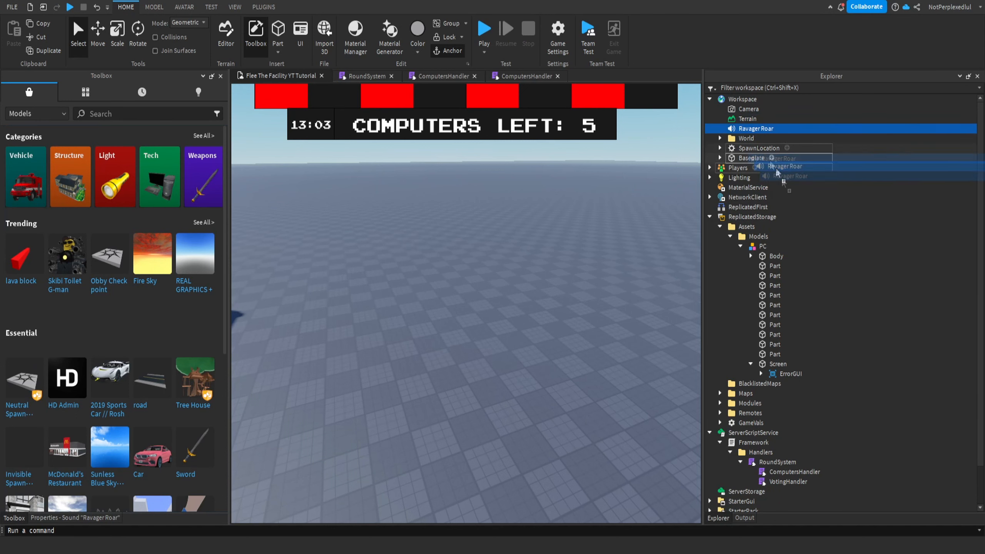
scroll("down", 3)
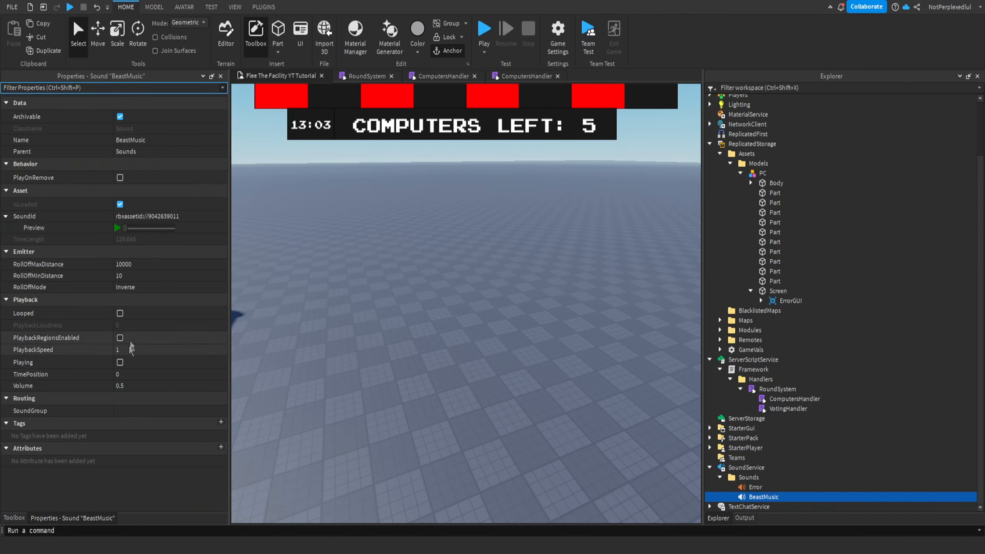
left_click(120, 313)
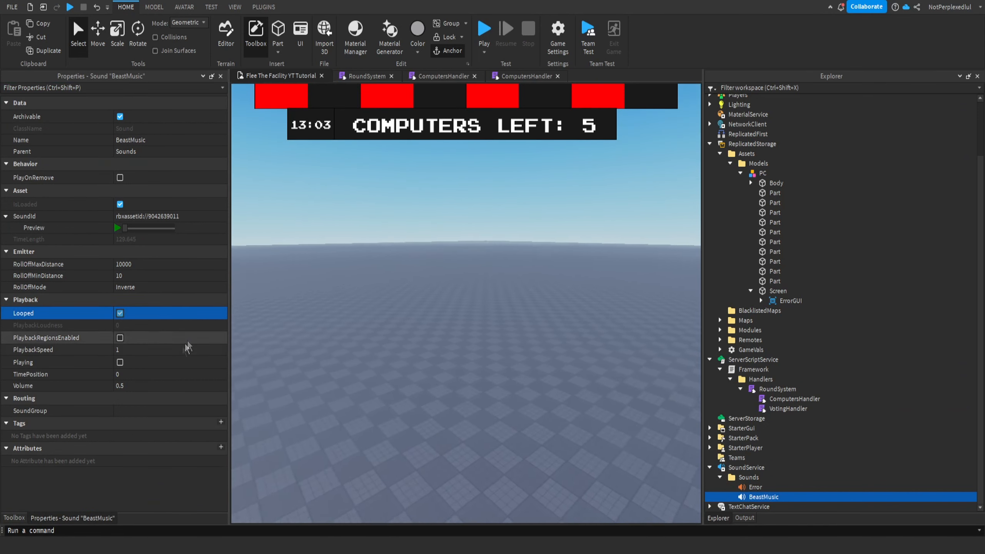
left_click(441, 76)
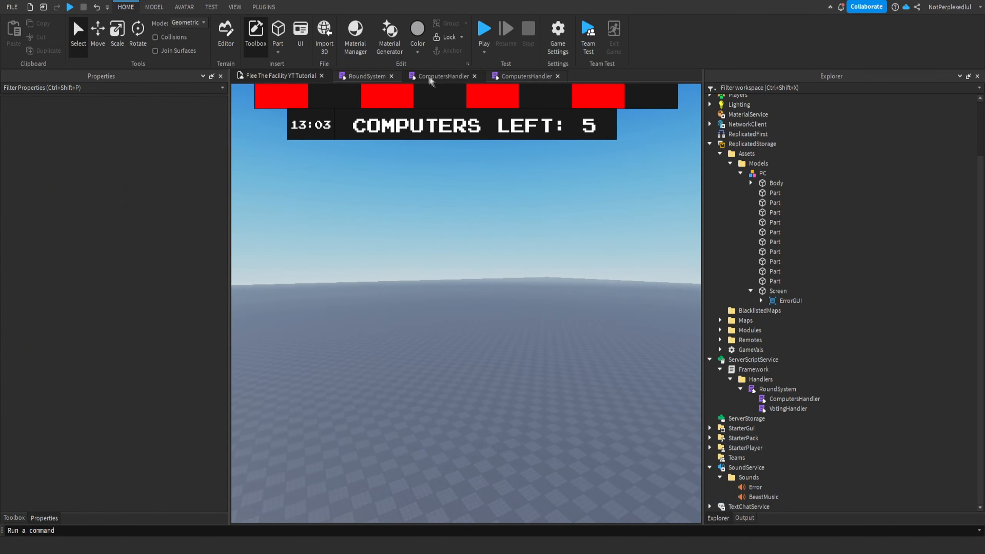
left_click(365, 76)
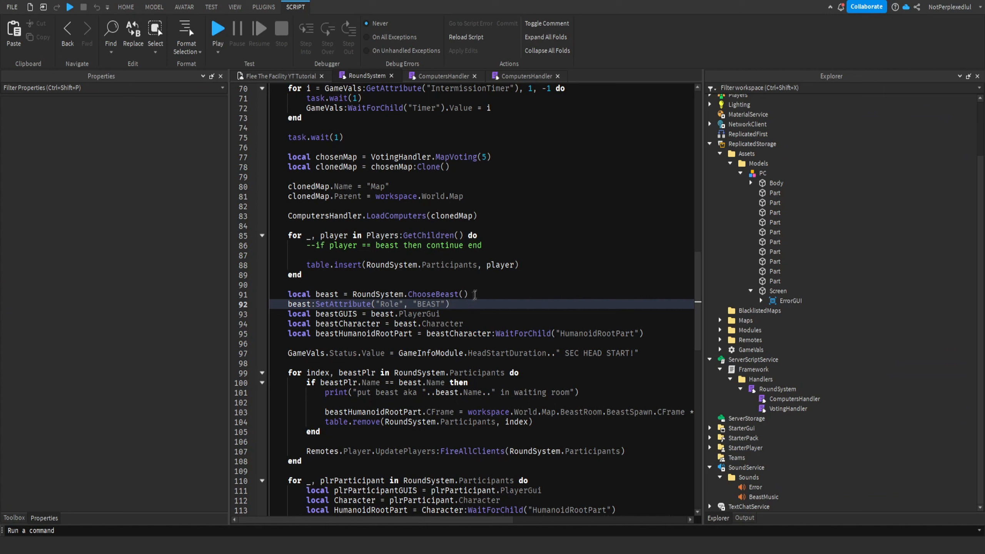
- Declare a SoundService variable and a beastMusic clone of Sounds.BeastMusic in RoundSystem
left_click(469, 294)
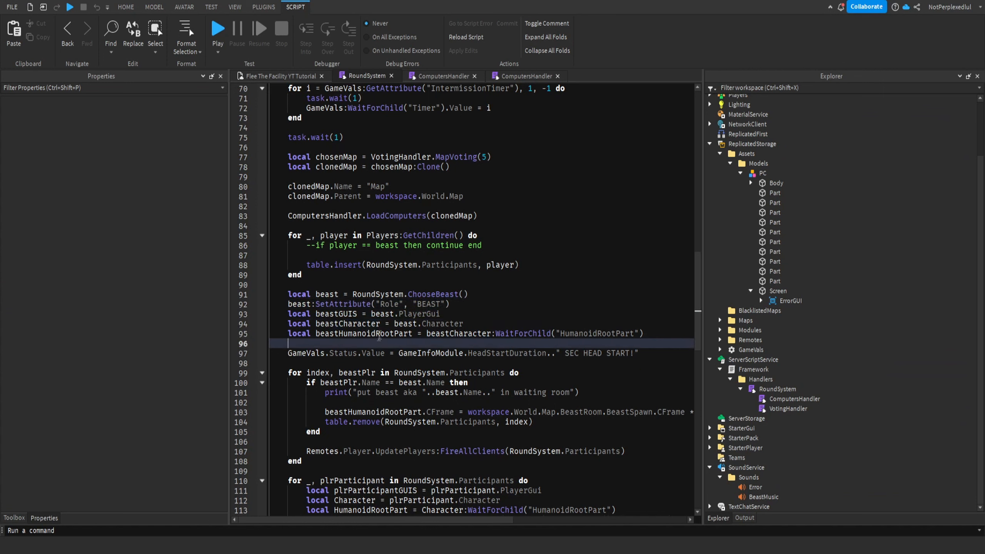
type("local")
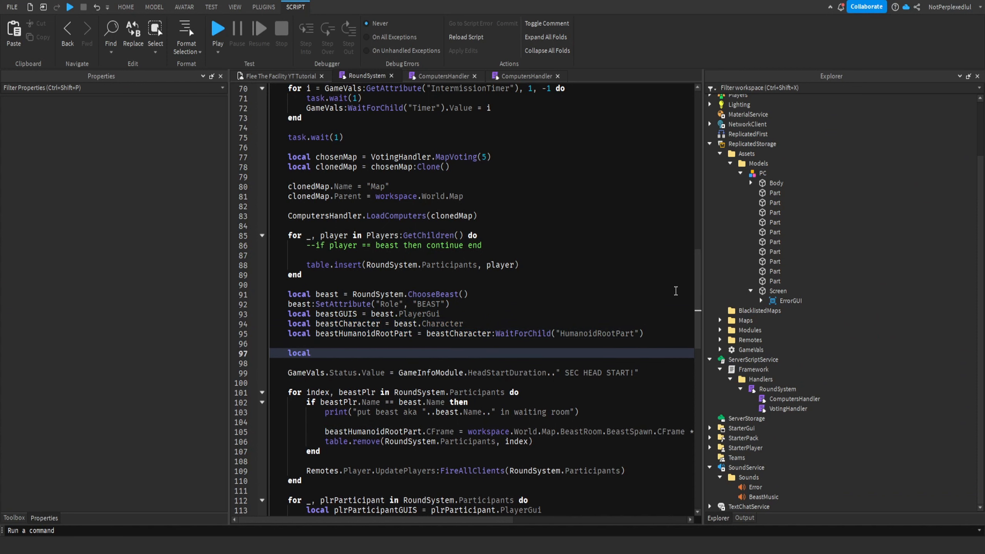
type("Bea")
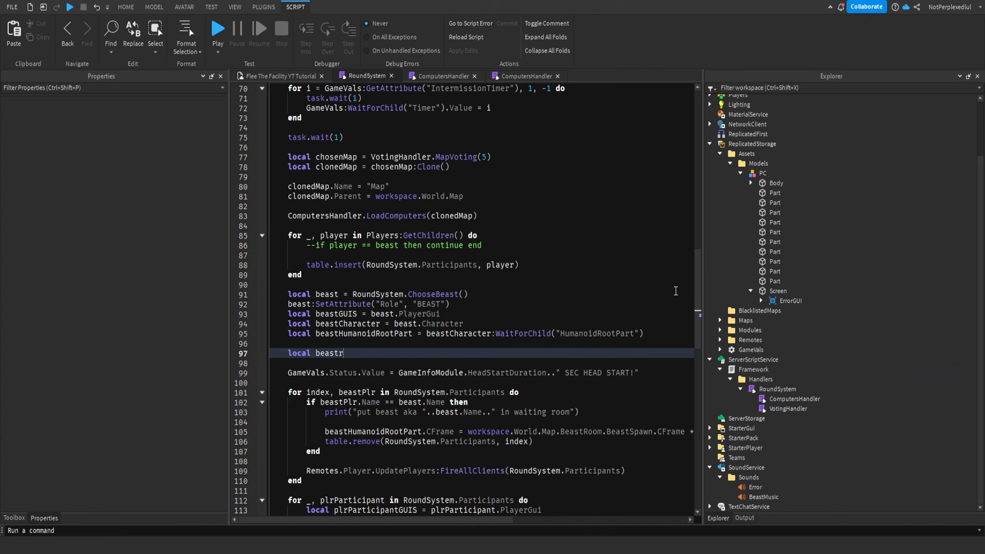
type("Music =")
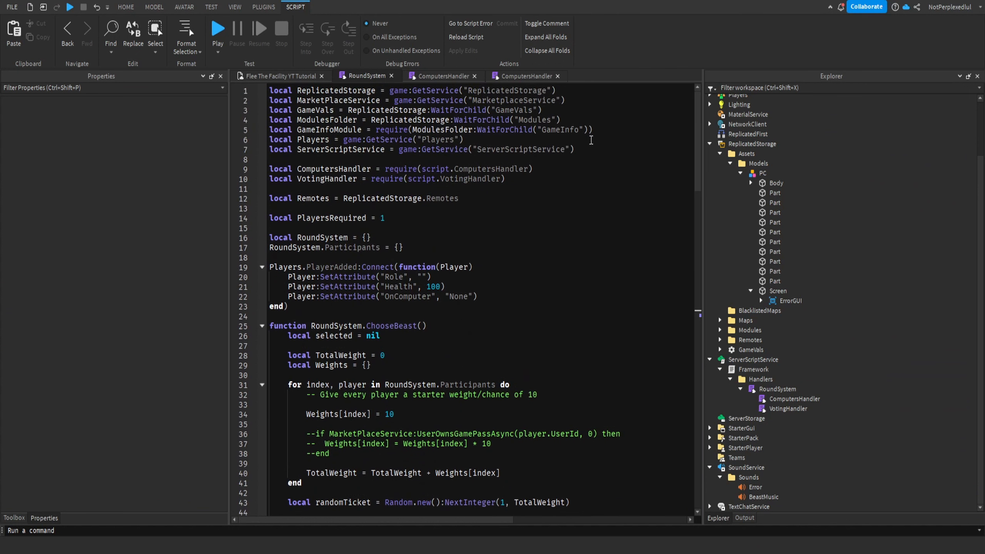
type("local SoundService = game:GetService(")
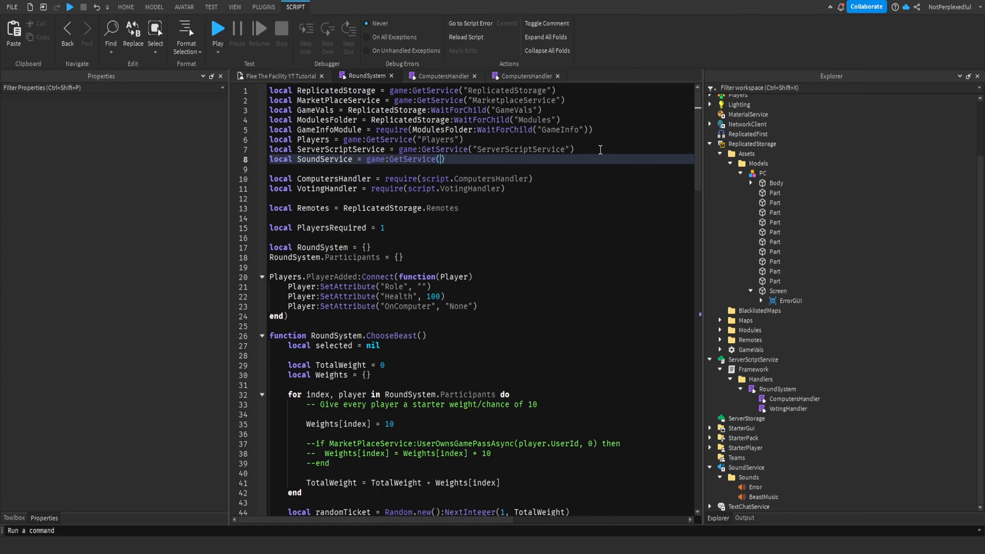
type("\"SoundService\"")
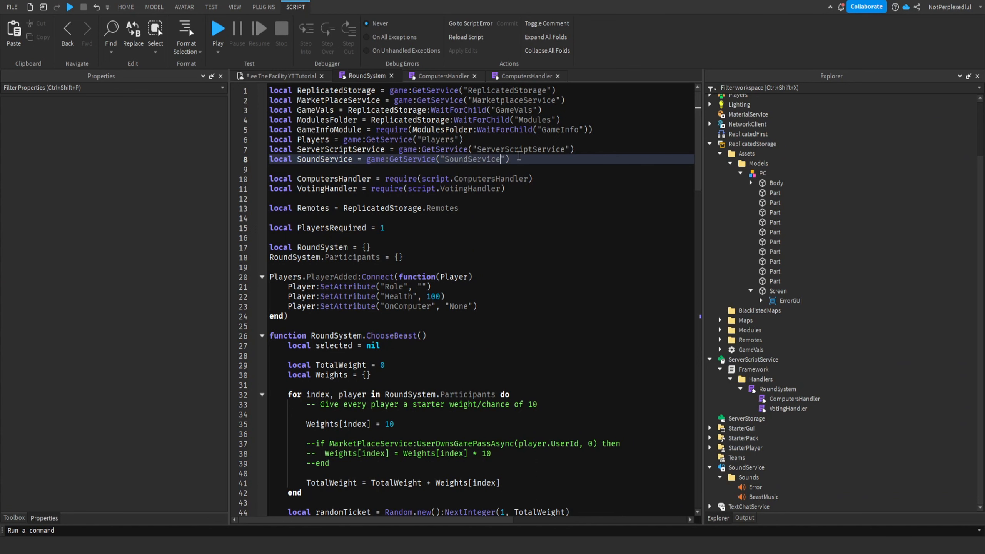
type("local So")
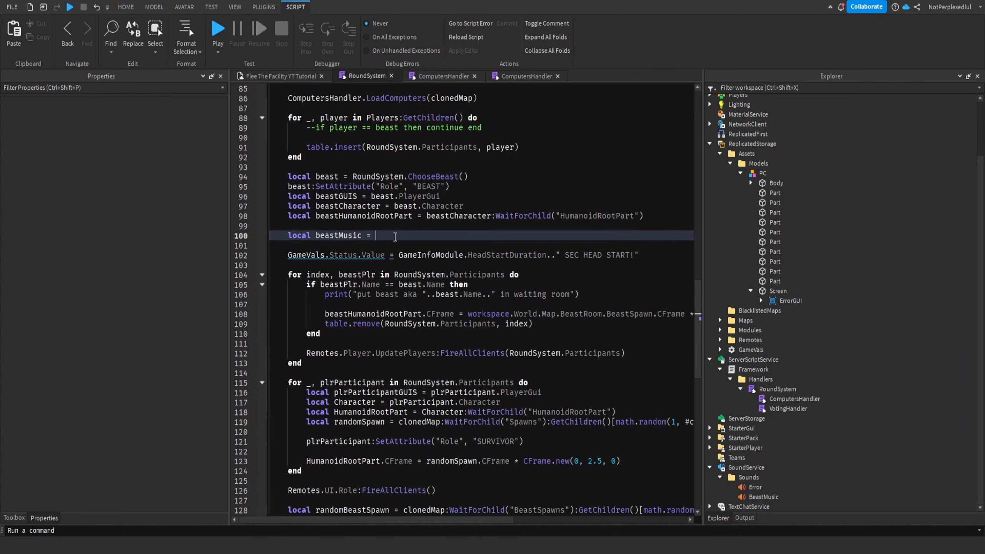
type("SoundService")
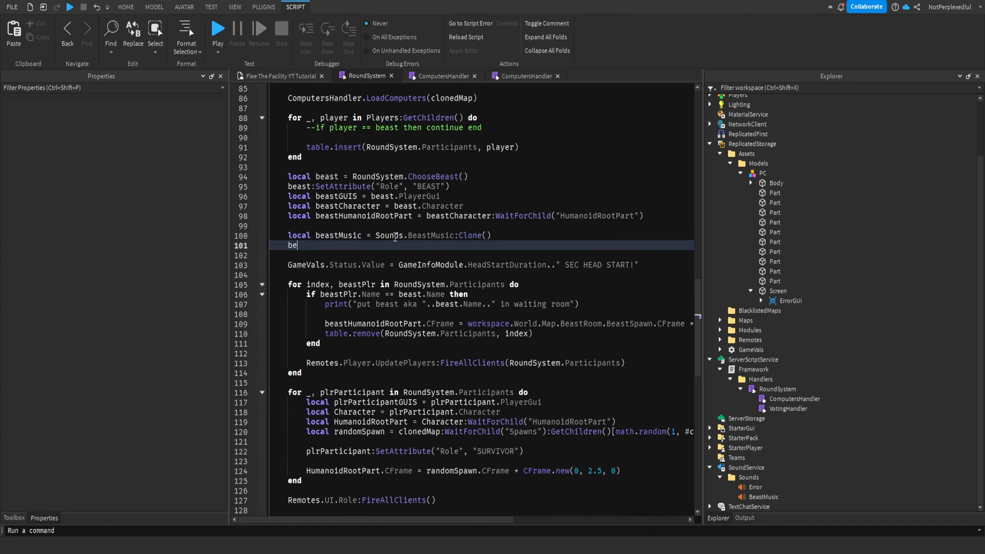
- Parent beastMusic to beastHumanoidRootPart, set Looped = true and call Play()
type("astMusic.Parent =")
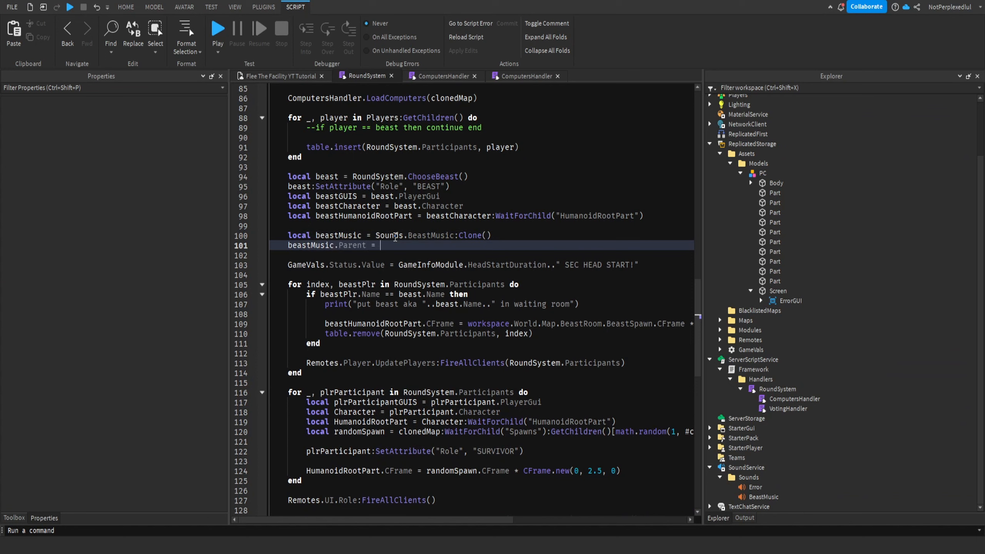
type("beastHumanoidRootPart")
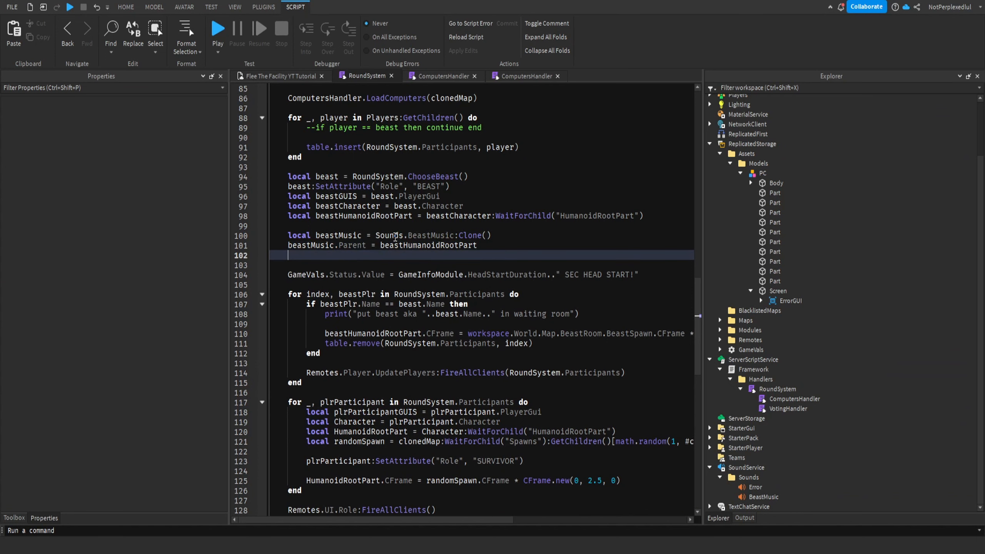
type("beastMusic:Play()")
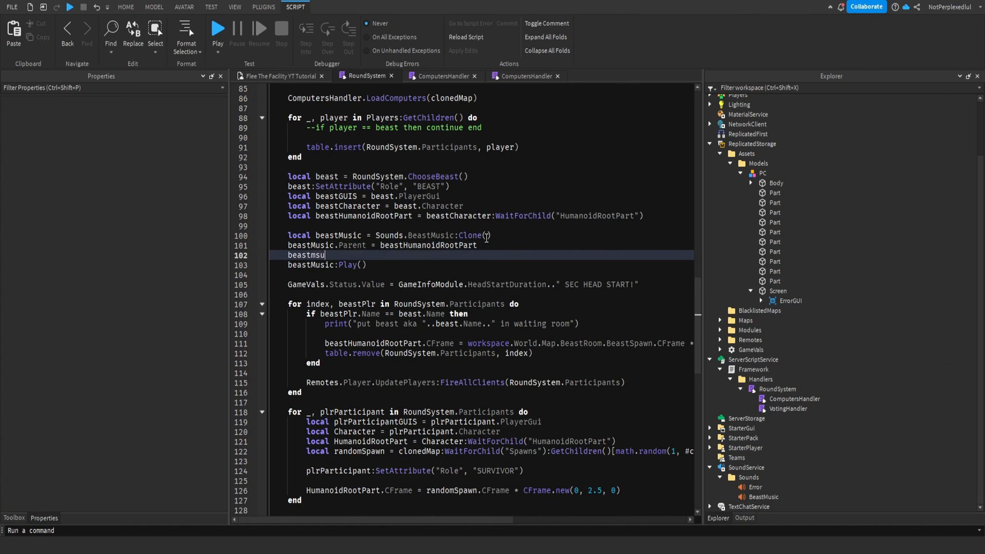
type("beastMusic.Loooped = true")
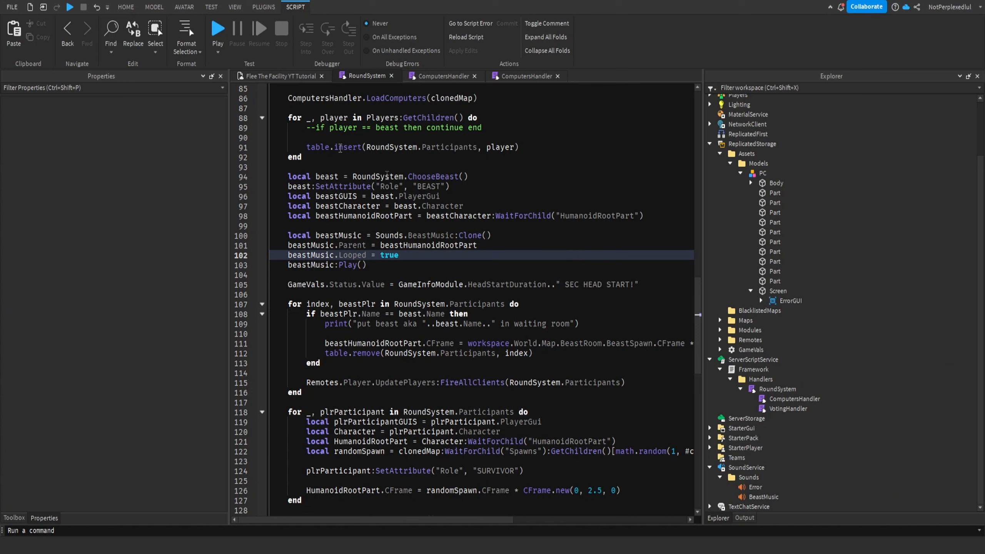
mouse_move(371, 274)
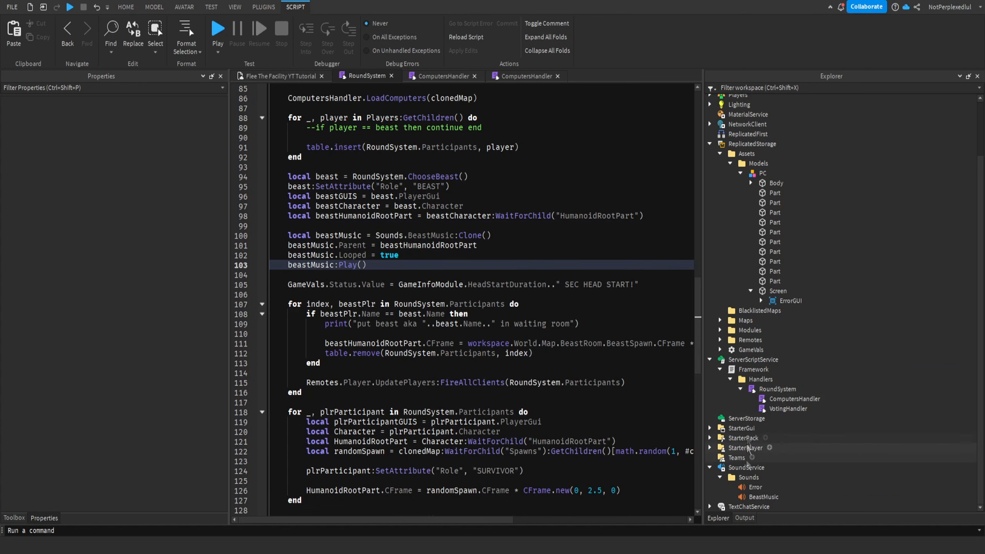
- Set BeastMusic's Volume to 0.4 and insert a new RemoteEvent under Remotes > UI
left_click(763, 497)
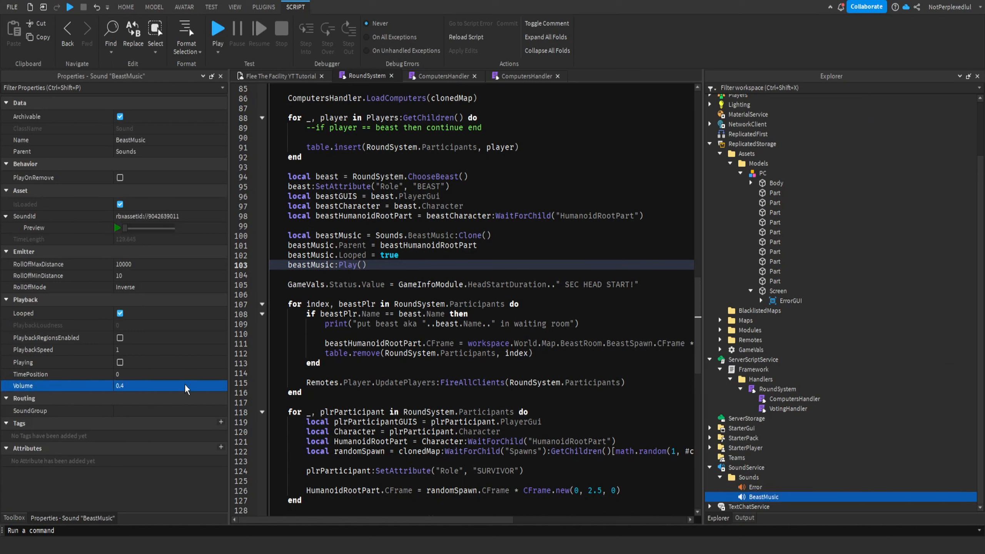
left_click(286, 236)
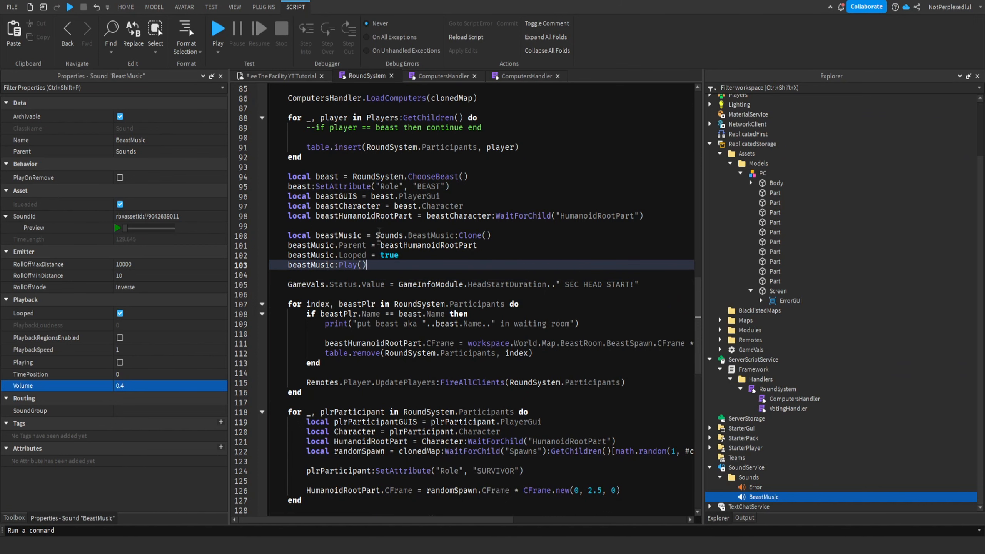
left_click(439, 76)
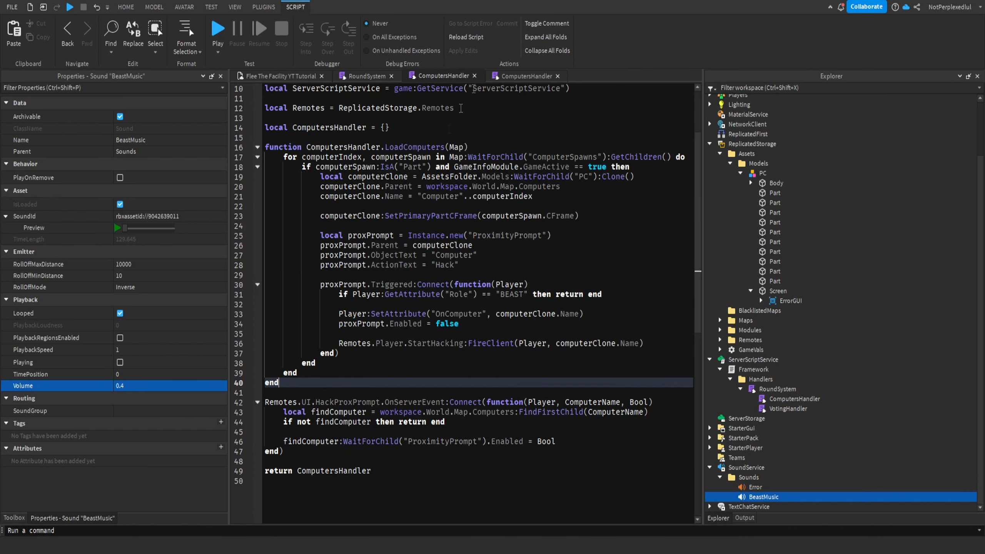
left_click(526, 75)
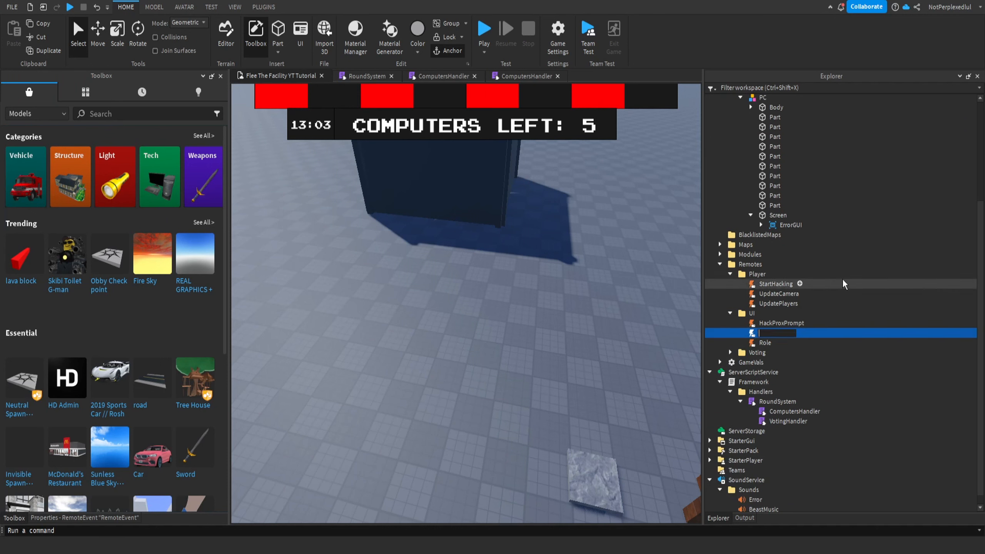
- Name the new RemoteEvent ErrorMiss and return to the client ComputersHandler script
type("Error")
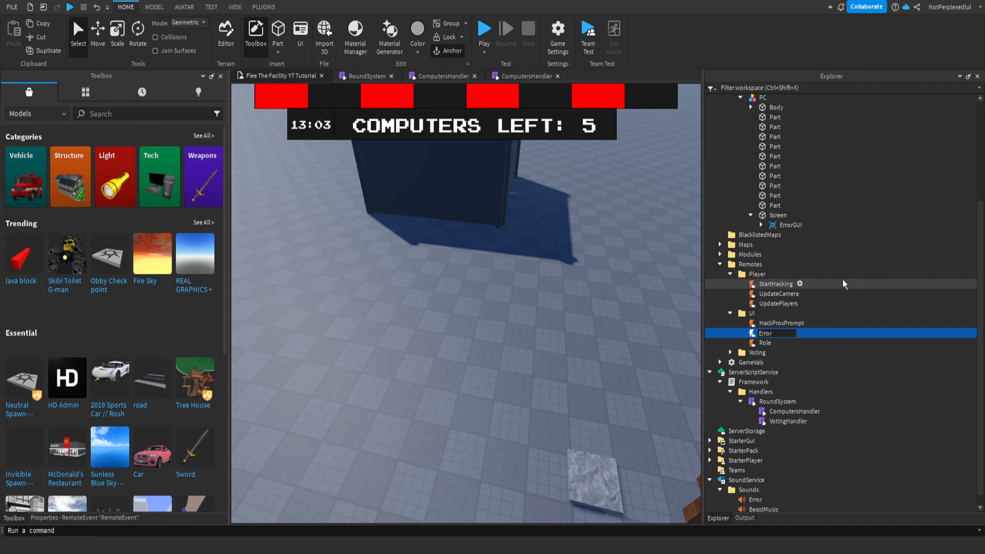
left_click(522, 76)
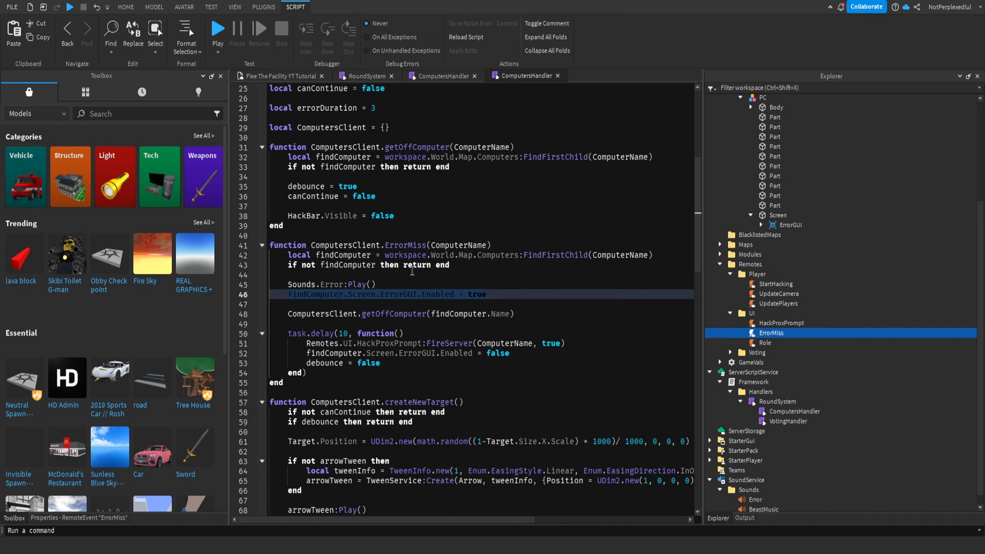
mouse_move(368, 402)
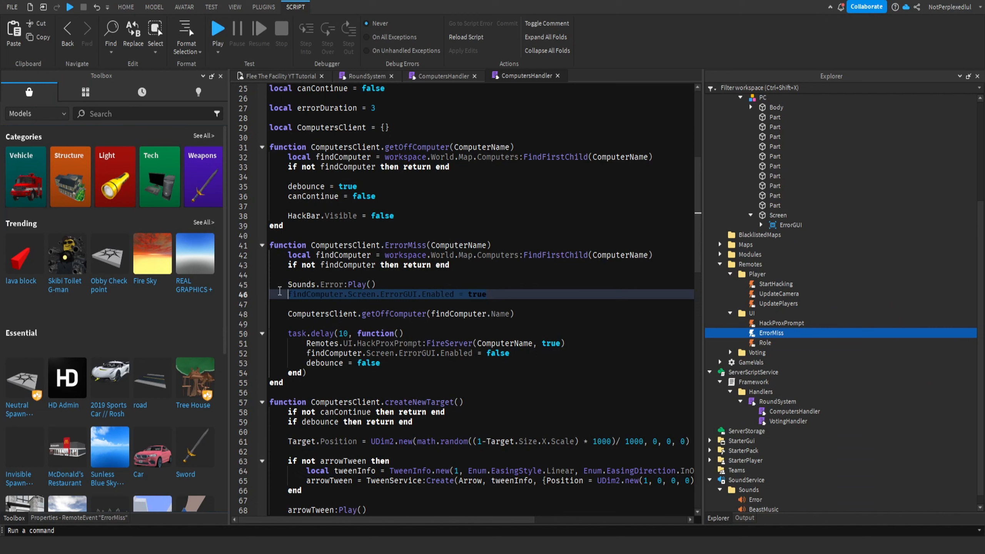
- Replace the local ErrorGUI line with Remotes.UI.ErrorMiss:FireServer passing ComputerName
key("Delete")
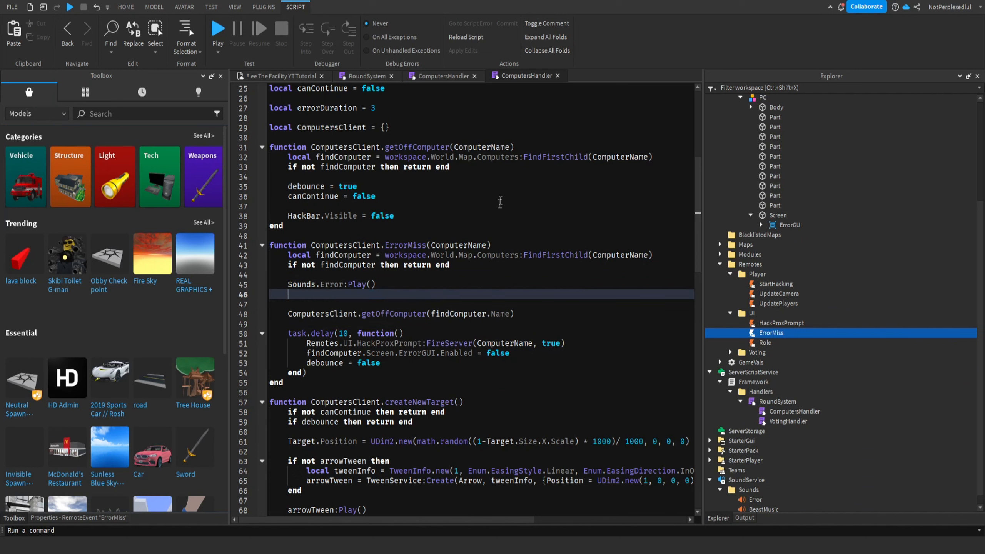
mouse_move(517, 223)
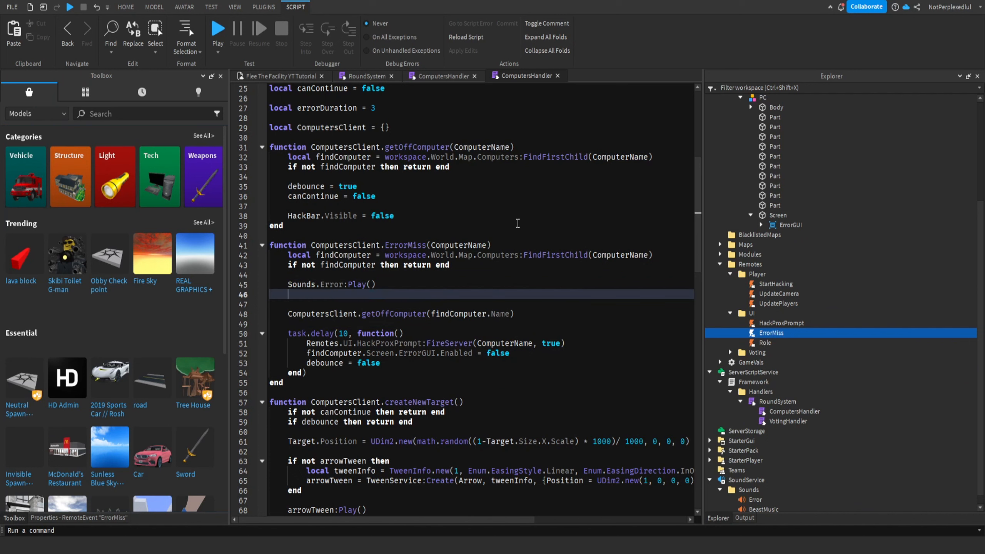
type("rem")
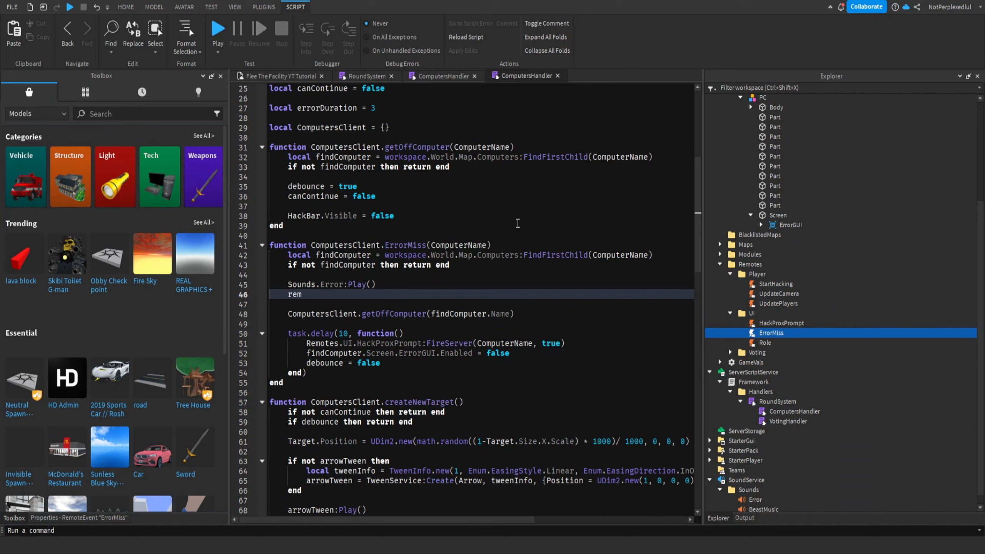
type("Remotes.UI.ErrorMiss")
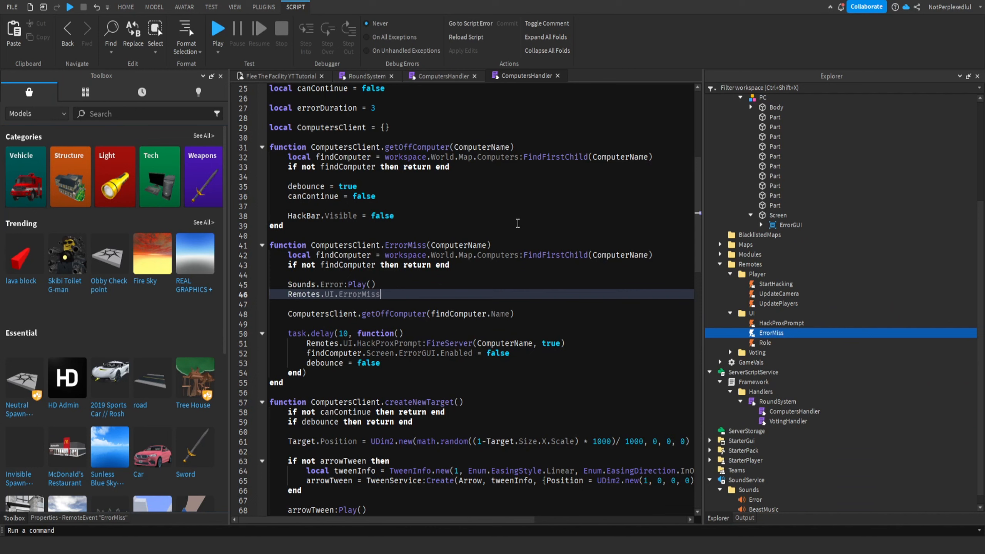
type(":FireServer()")
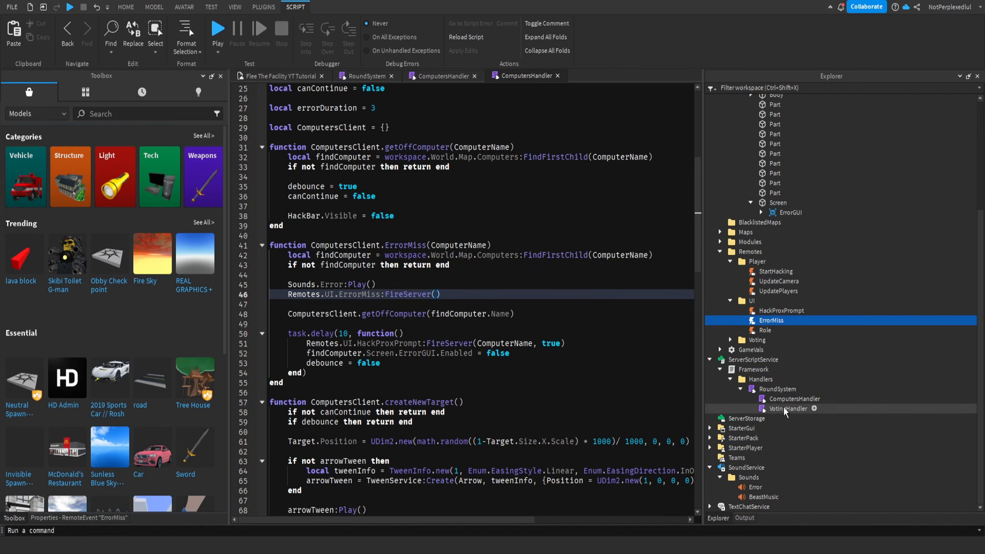
left_click(794, 398)
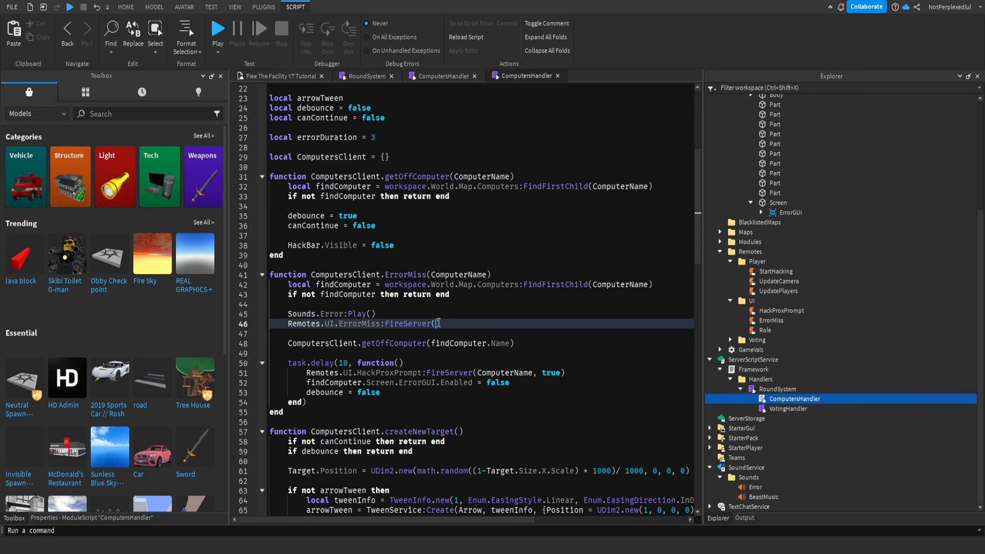
type("c")
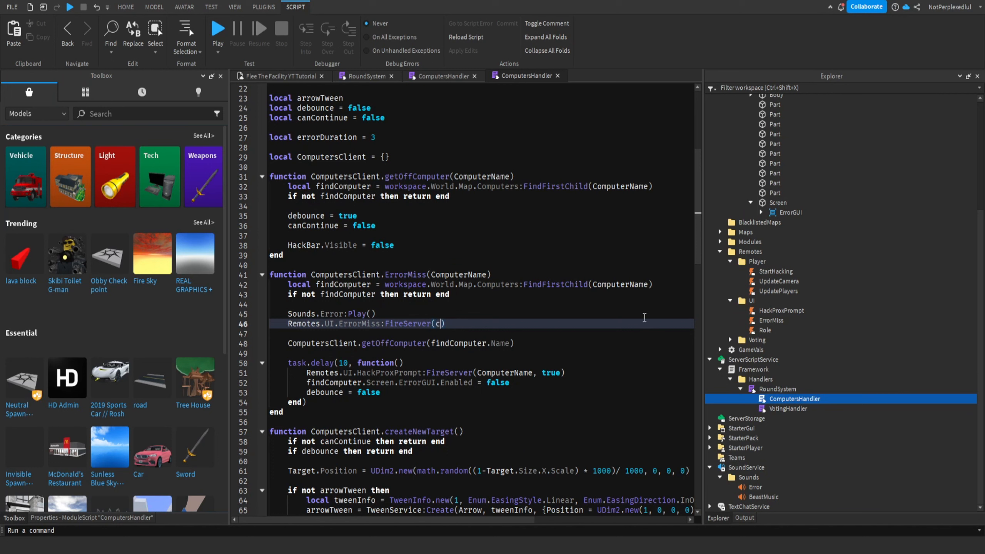
type("omputerName")
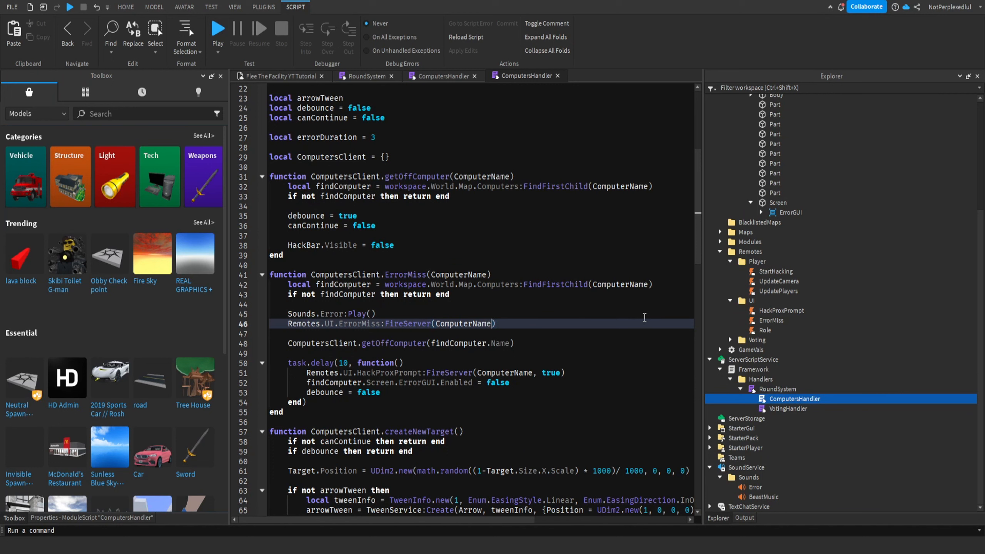
mouse_move(780, 440)
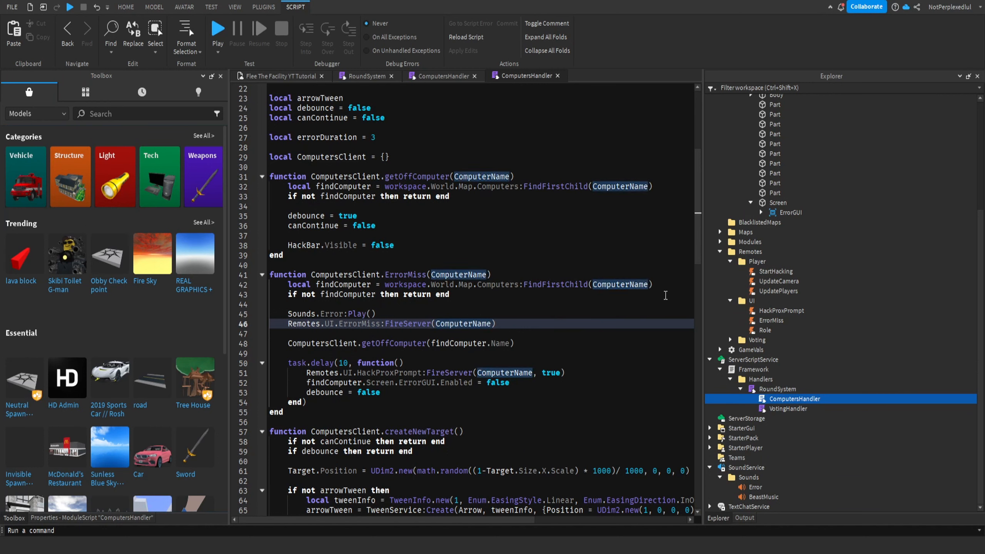
- Add the Enable value argument so the remote fires with the action and ComputerName
type("\"Show\",")
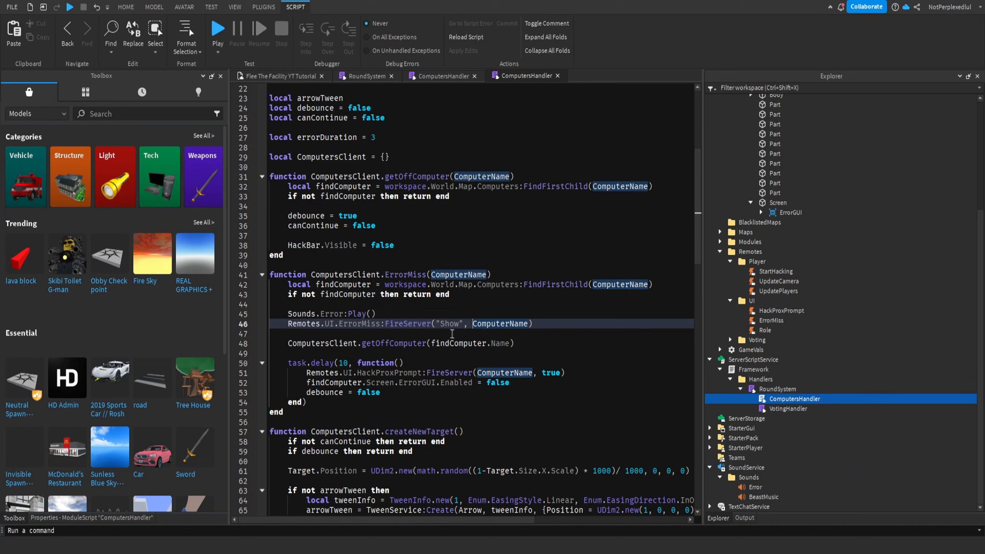
type("Ebn")
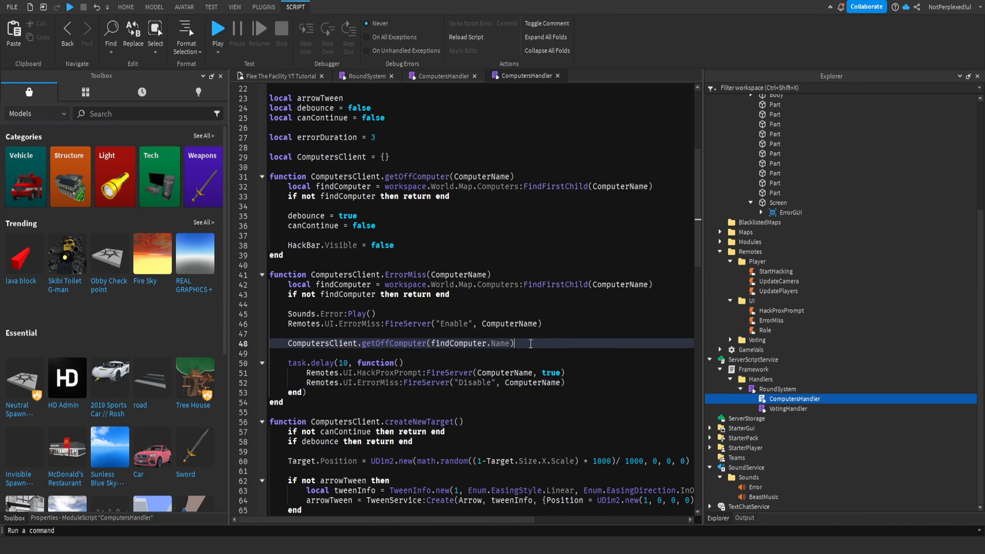
- Wrap a coroutine that waits 2 seconds then resets debounce to false, and publish
type("conti")
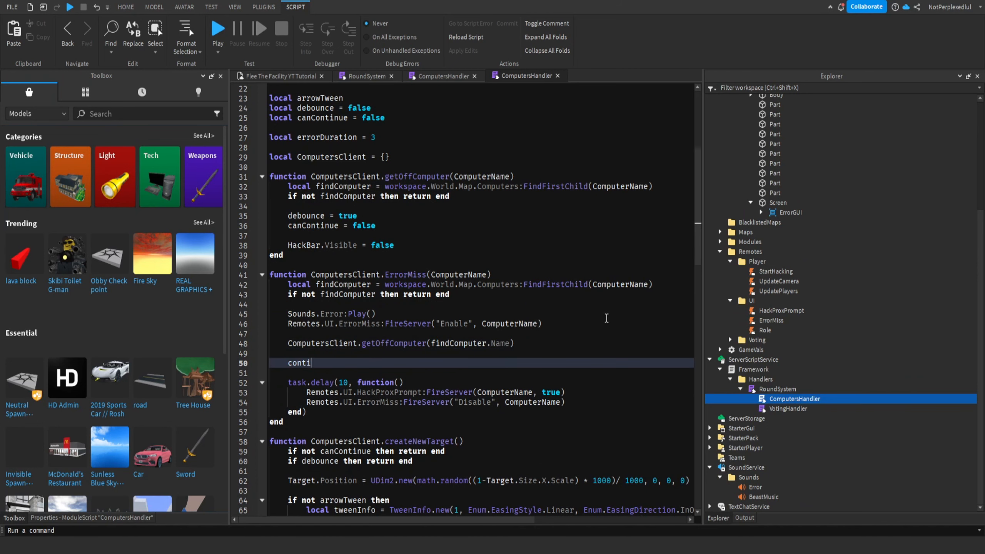
type("coroutine.wrap(function()")
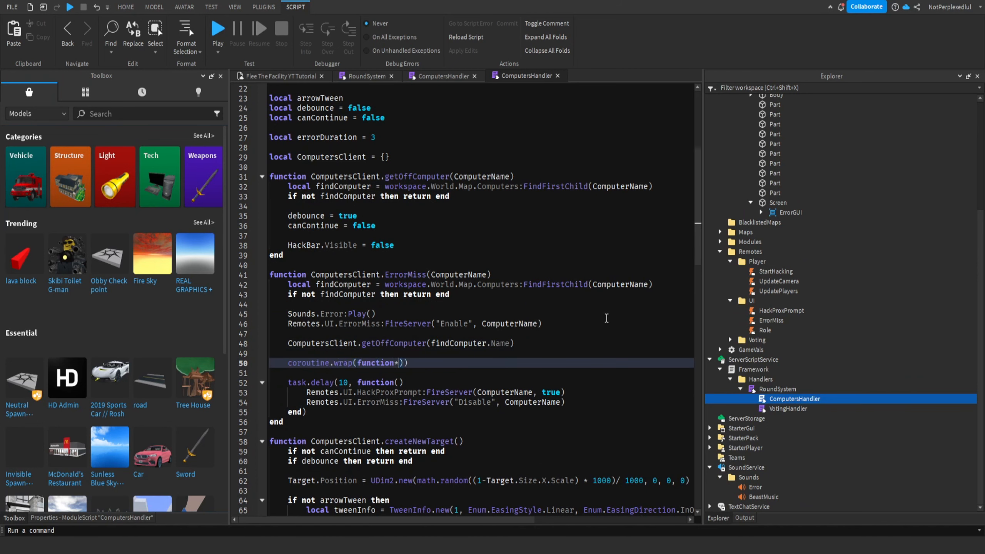
key("Enter")
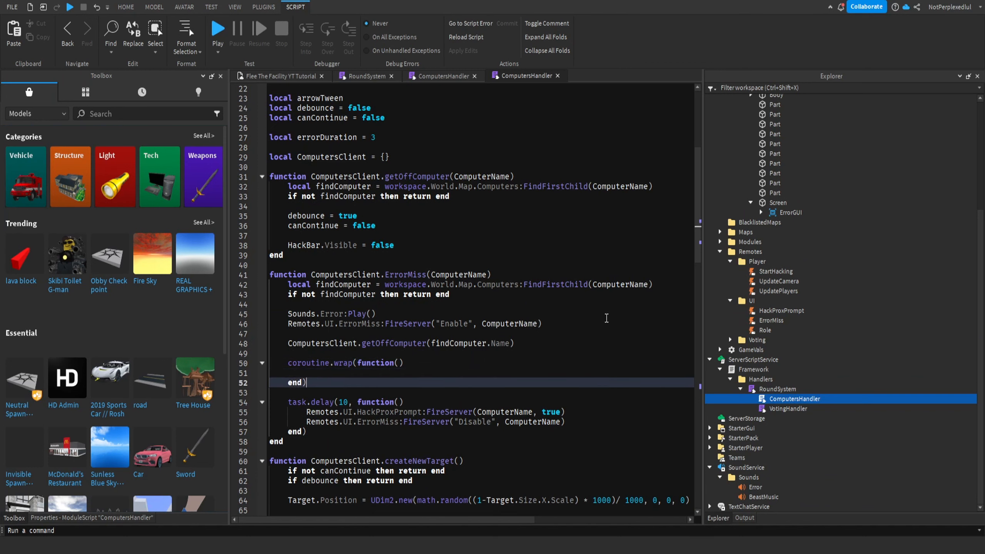
type("task.wait()")
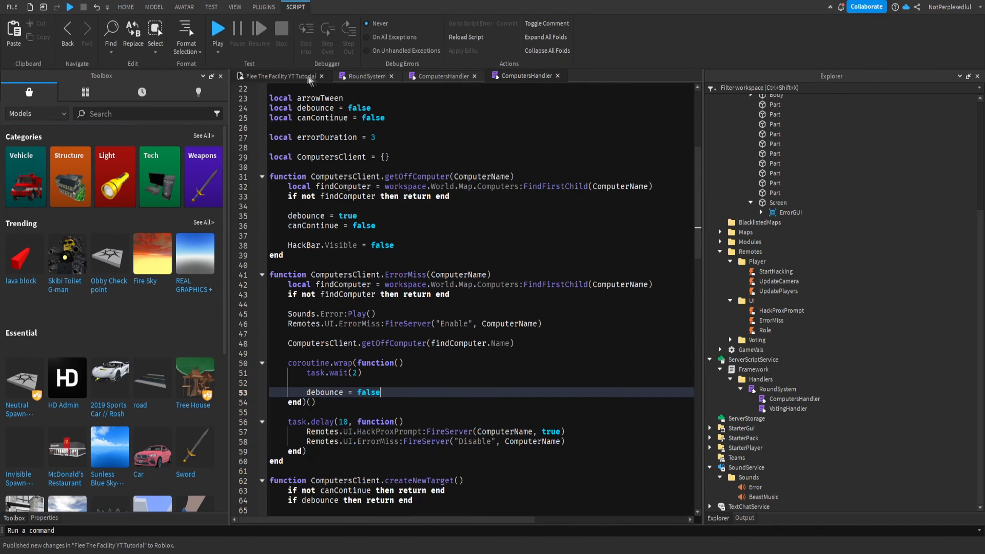
left_click(125, 7)
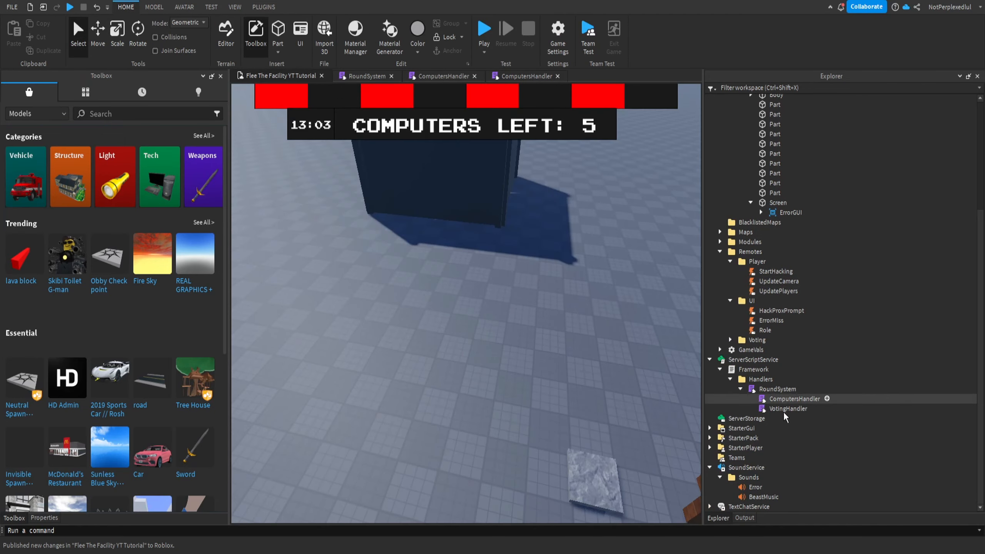
- In ComputersHandler, connect Remotes.UI.ErrorMiss.OnServerEvent with Value and ComputerName parameters
double_click(794, 398)
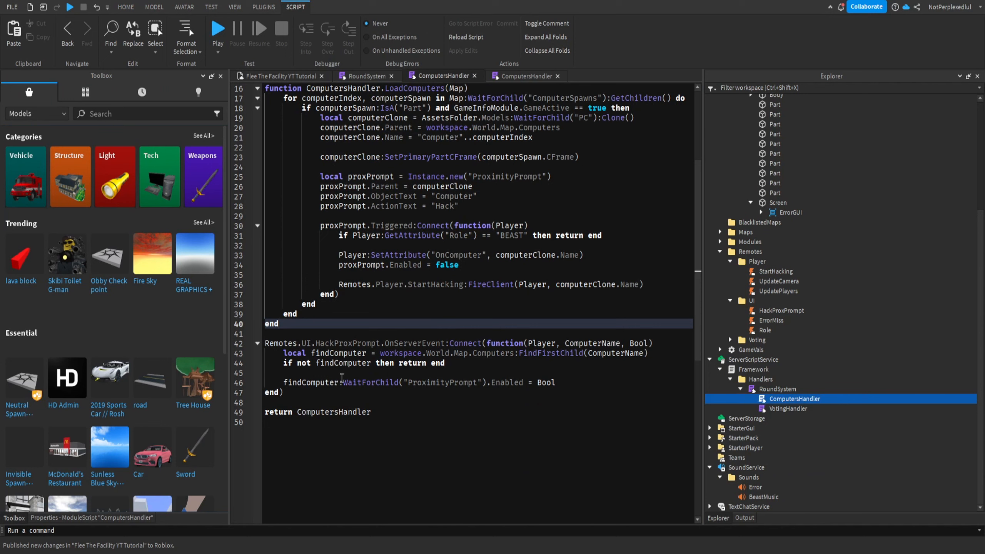
type("Remotes.u")
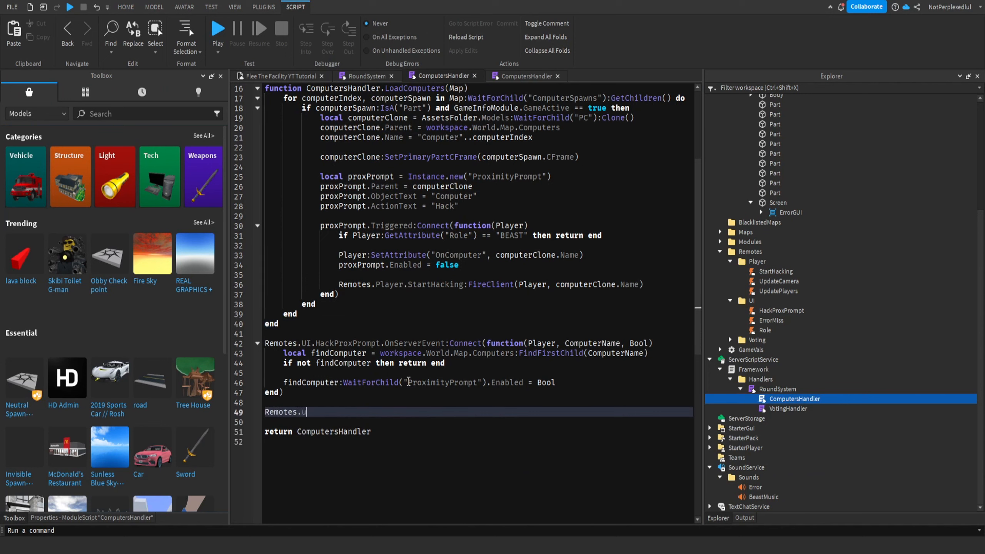
type("I.")
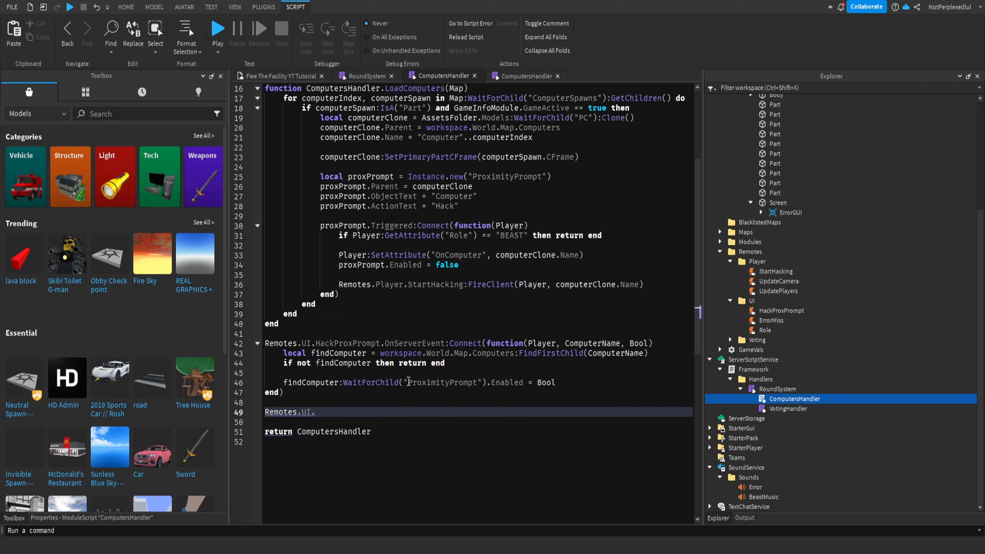
type("ErrorMiss.OnServerEvent:Connect(function(Player,")
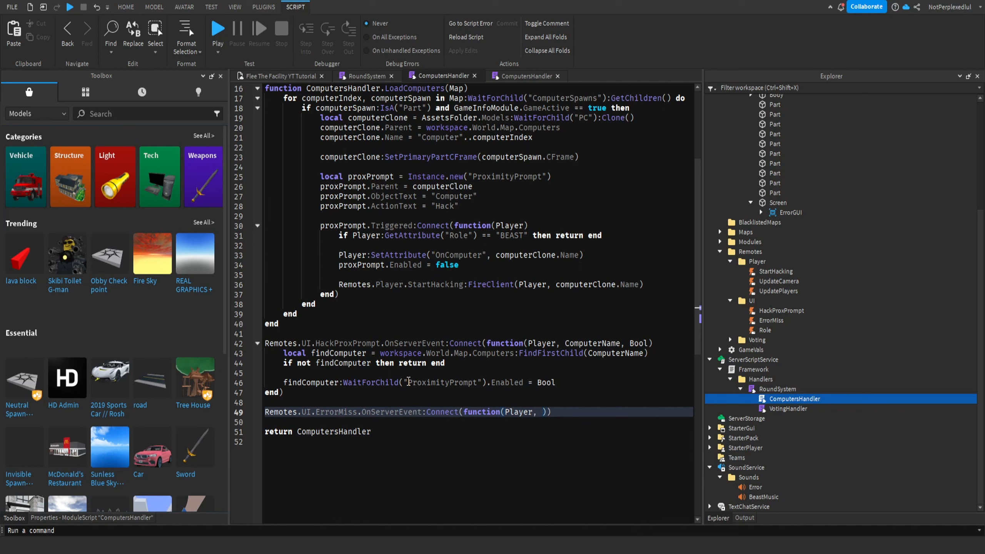
type("Value,m")
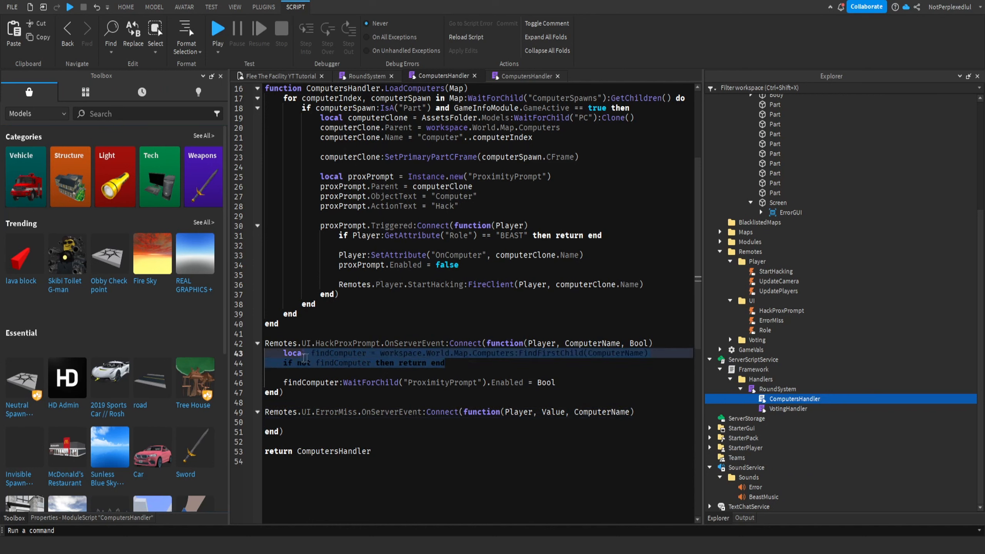
- Find the computer and set Screen.ErrorGUI.Enabled true for "Enable", false otherwise
type("local findComputer = workspace.World.Map.Computers:FindFirstChild(ComputerName)")
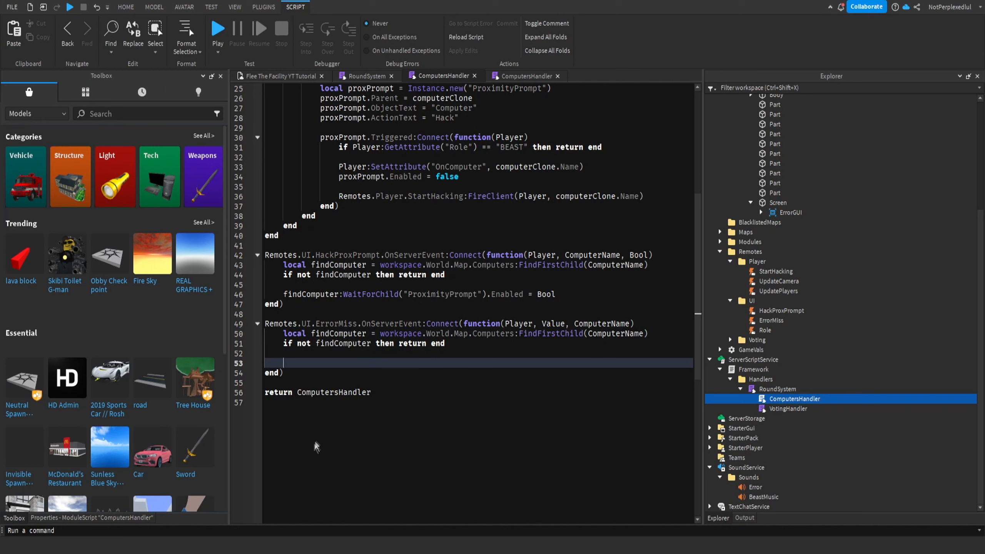
type("findComputer.Screen.ErrorGUI.Enabled = true")
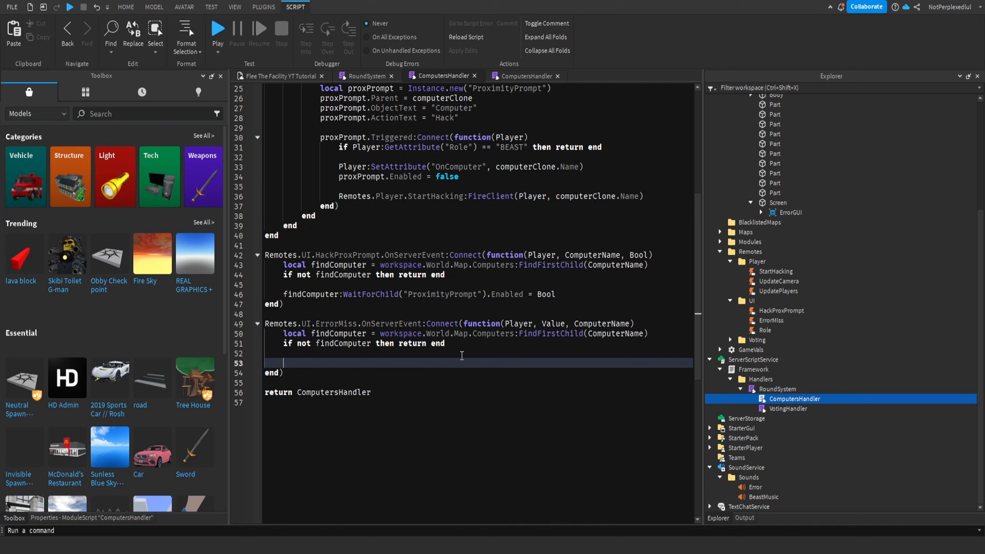
type("if Value")
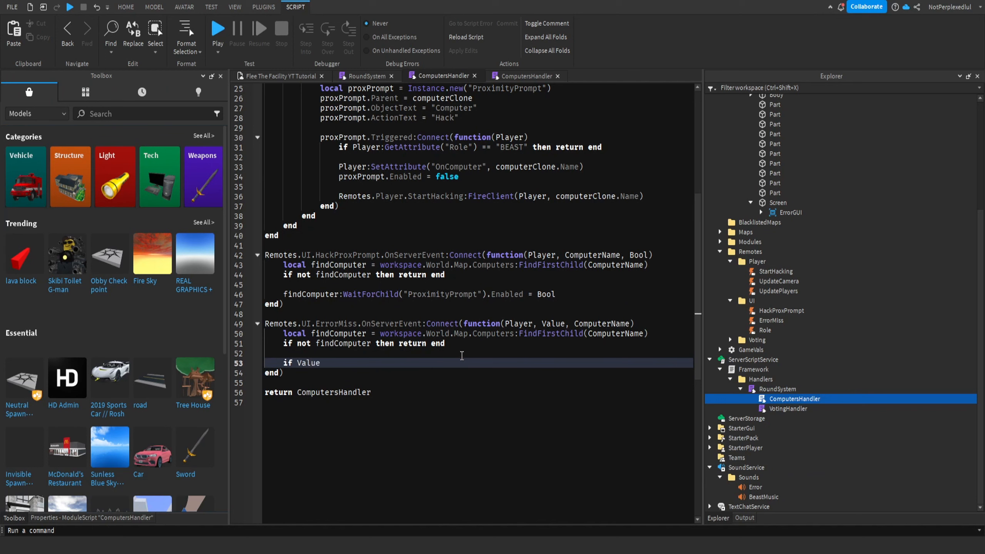
type("== \"Enable\" then")
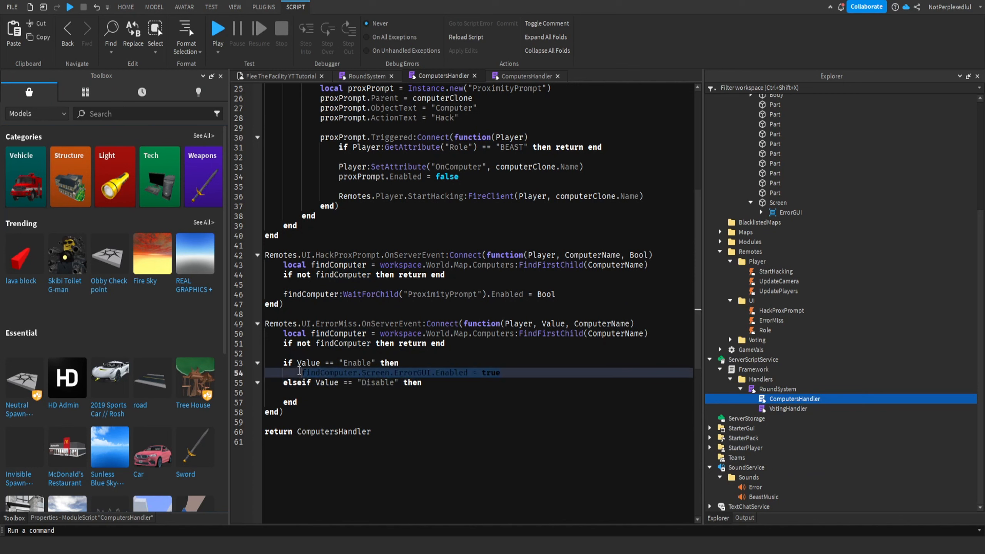
type("findComputer.Screen.ErrorGUI.Enabled = false")
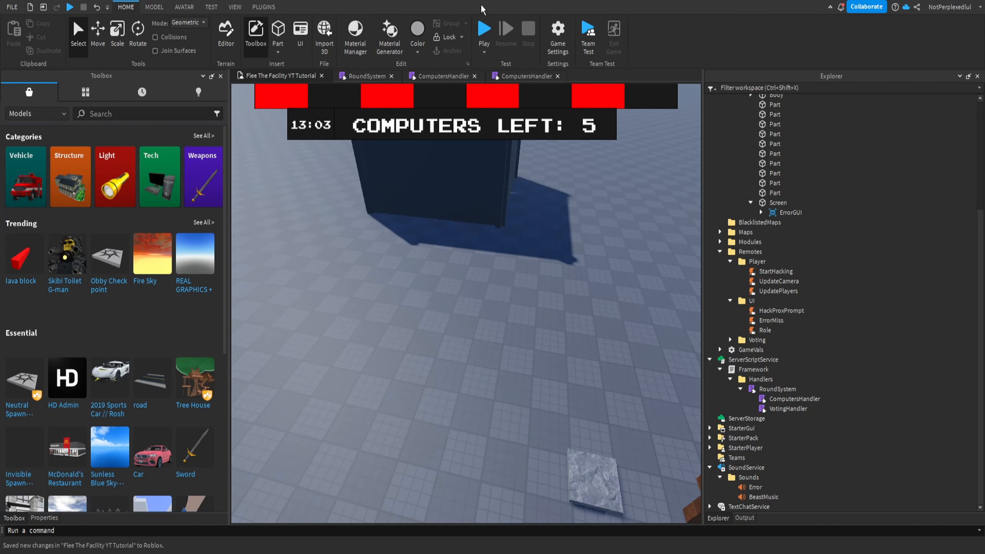
- Playtest through intermission and the head start at a computer, then stop the test
left_click(484, 28)
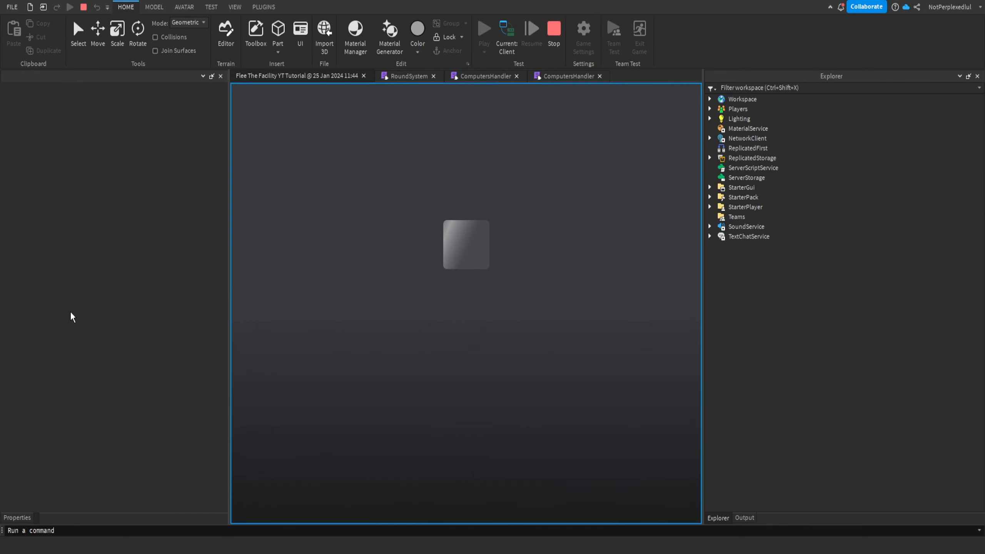
left_click(256, 34)
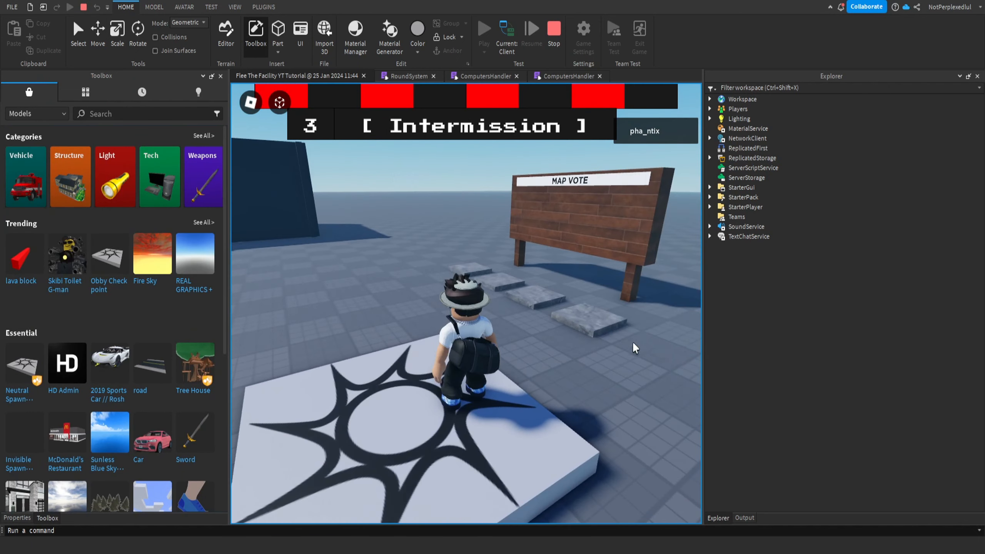
left_click(743, 518)
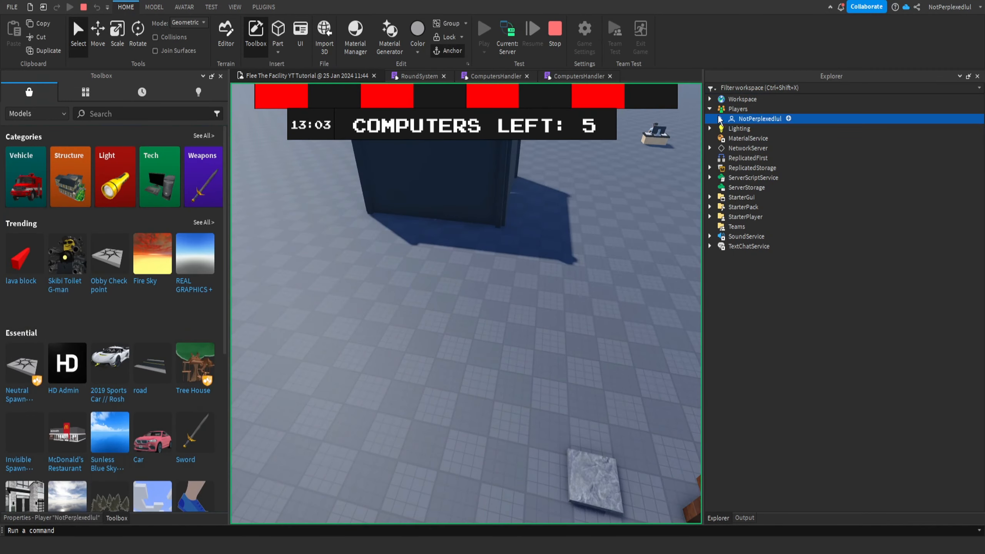
left_click(720, 119)
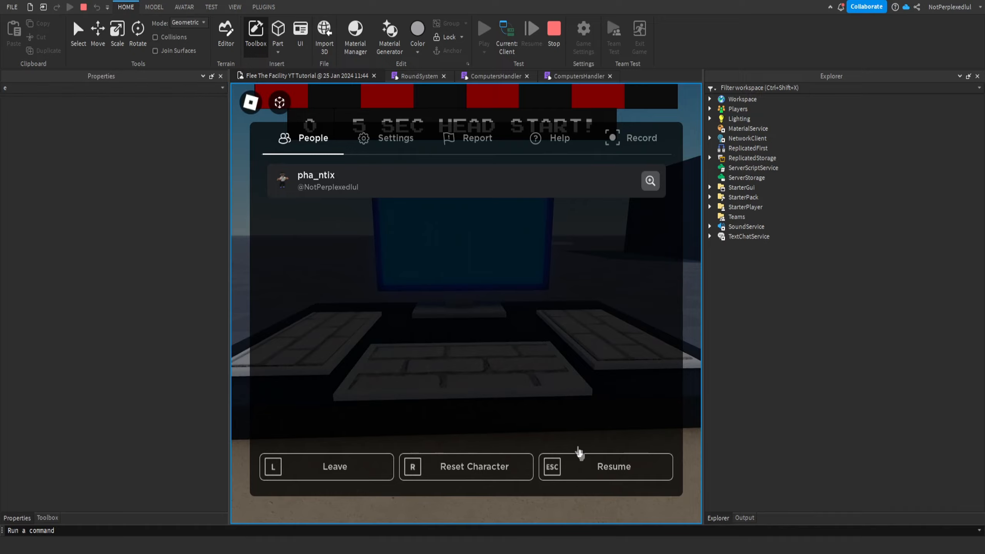
left_click(614, 466)
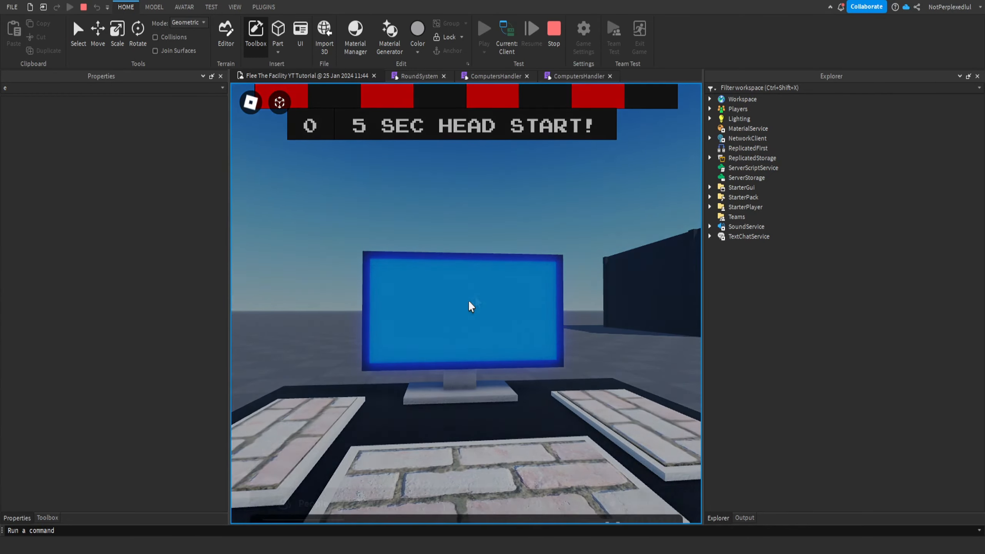
key("Escape")
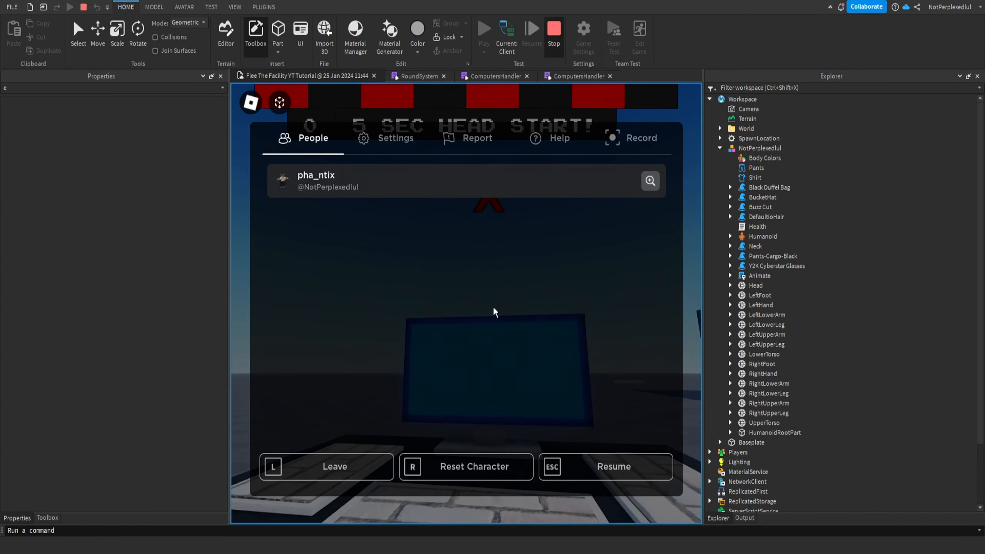
left_click(576, 76)
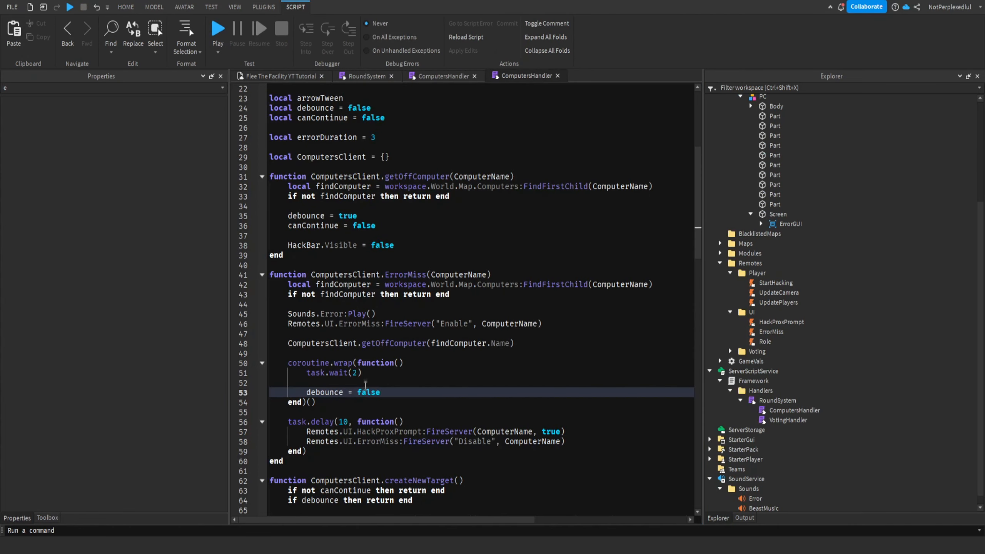
- Review the server handler, then return to the client ErrorMiss coroutine
left_click(440, 76)
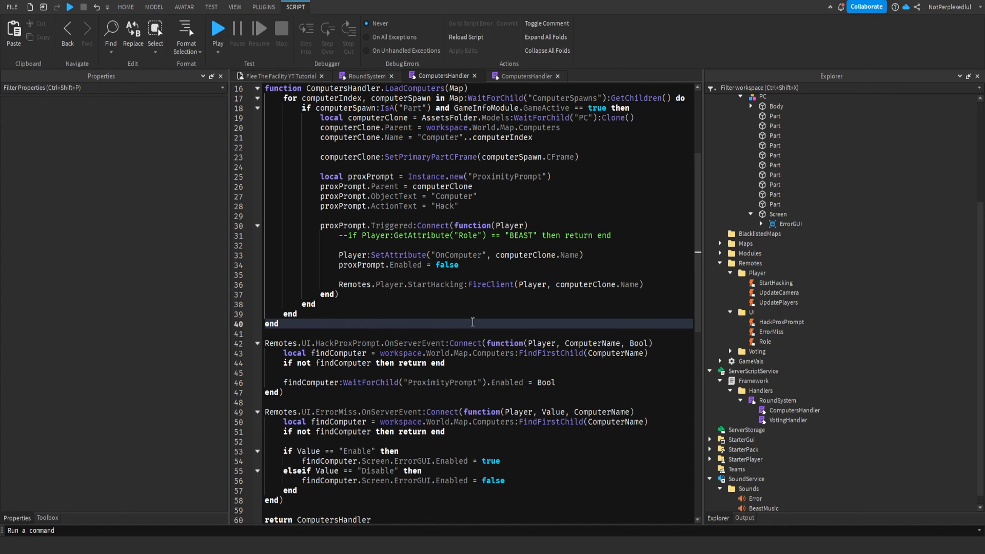
scroll("down", 3)
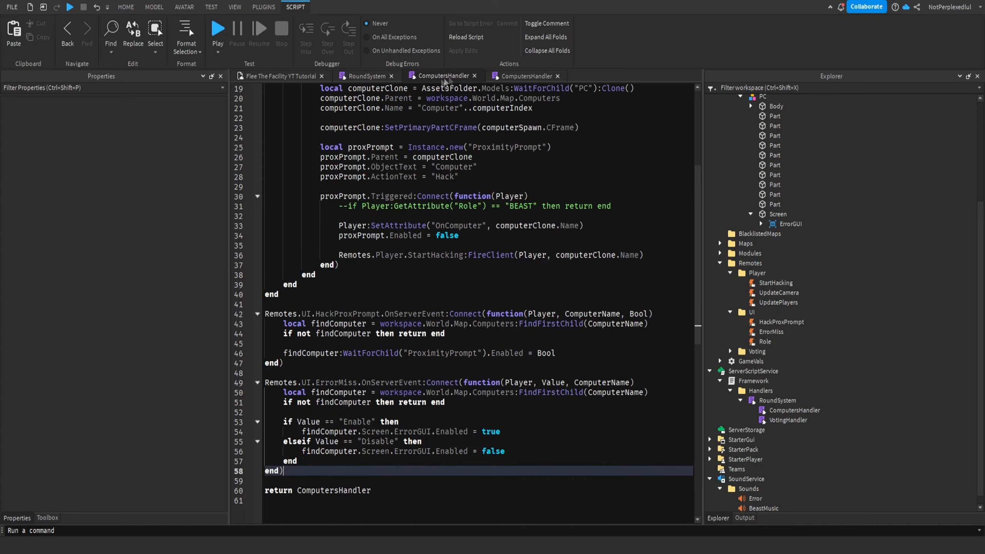
left_click(523, 75)
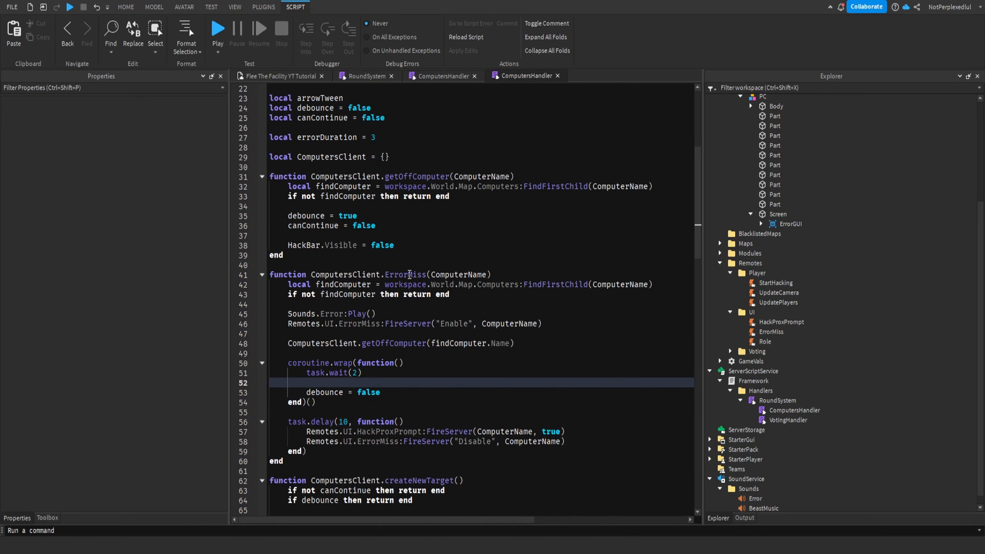
scroll("down", 3)
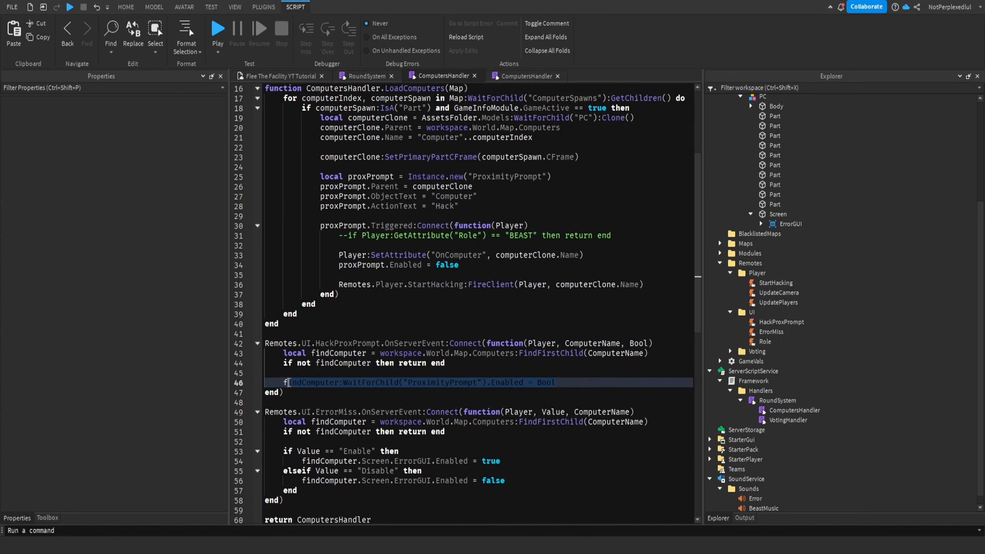
mouse_move(345, 406)
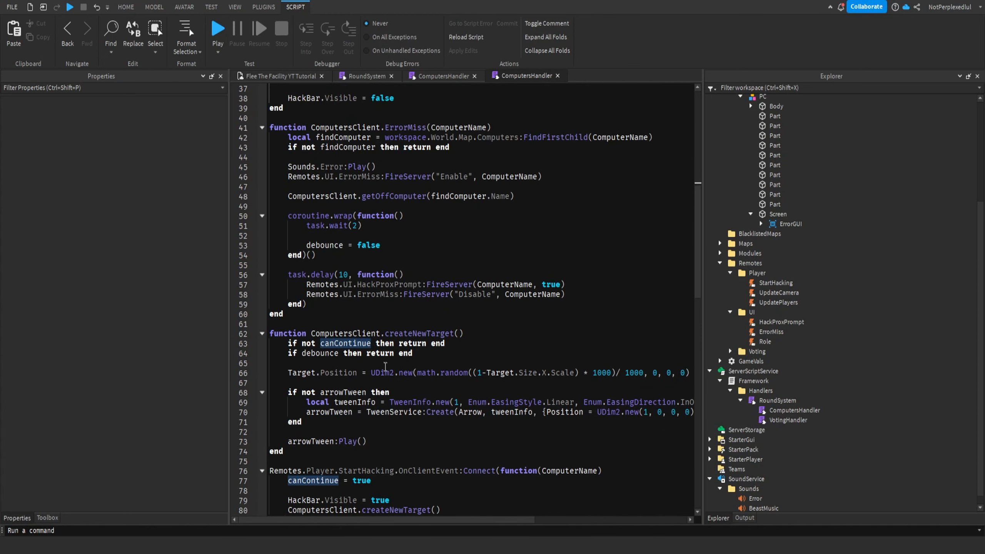
- After debounce resets, fire Remotes.UI.HackProxPrompt with ComputerName and true
type("remo")
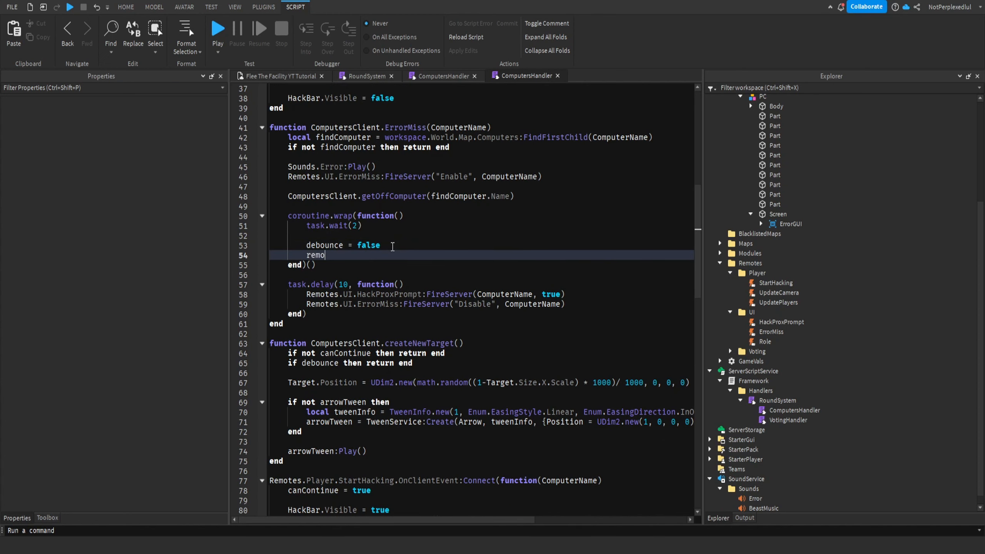
type("Remotes.UI.HackProxPrompt")
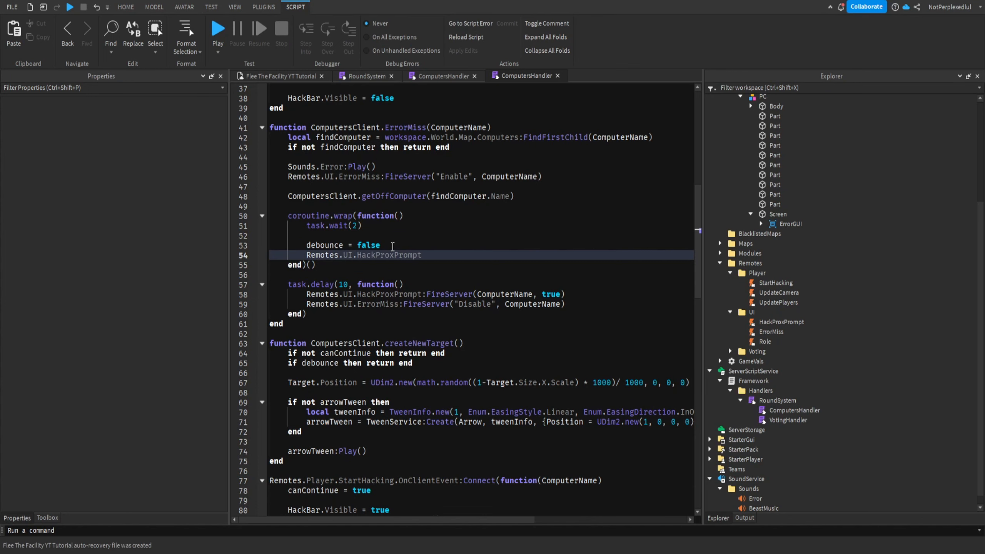
type(":FireServer()")
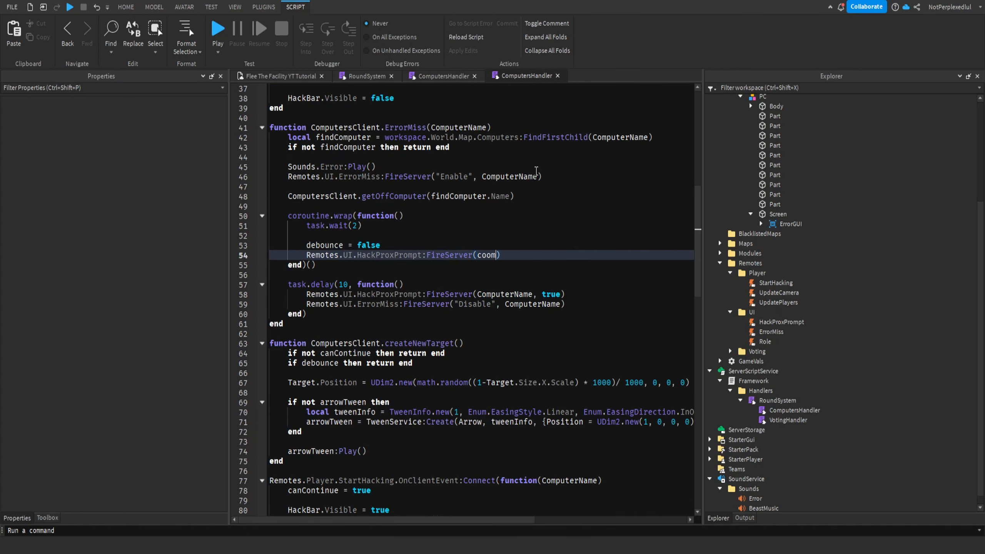
type("ComputerName,")
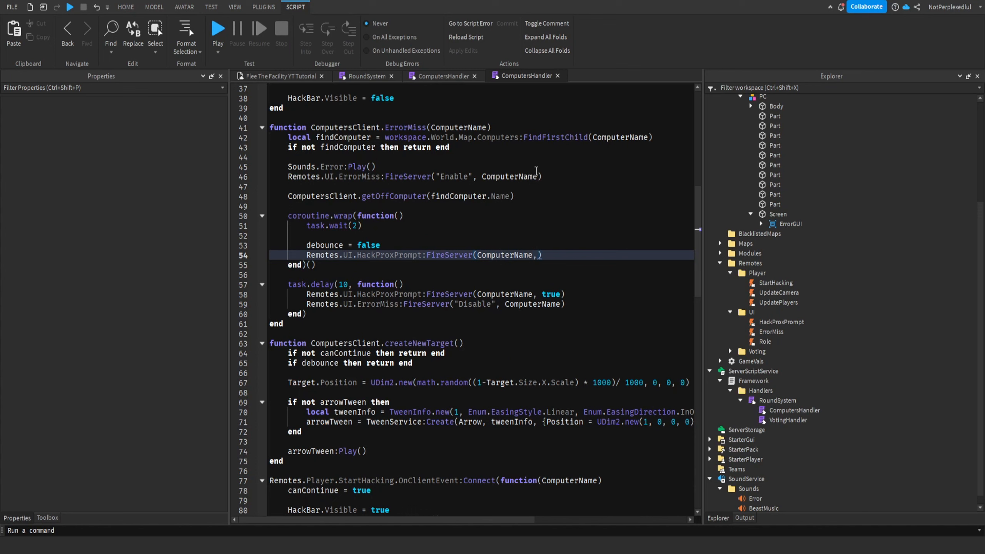
type("t")
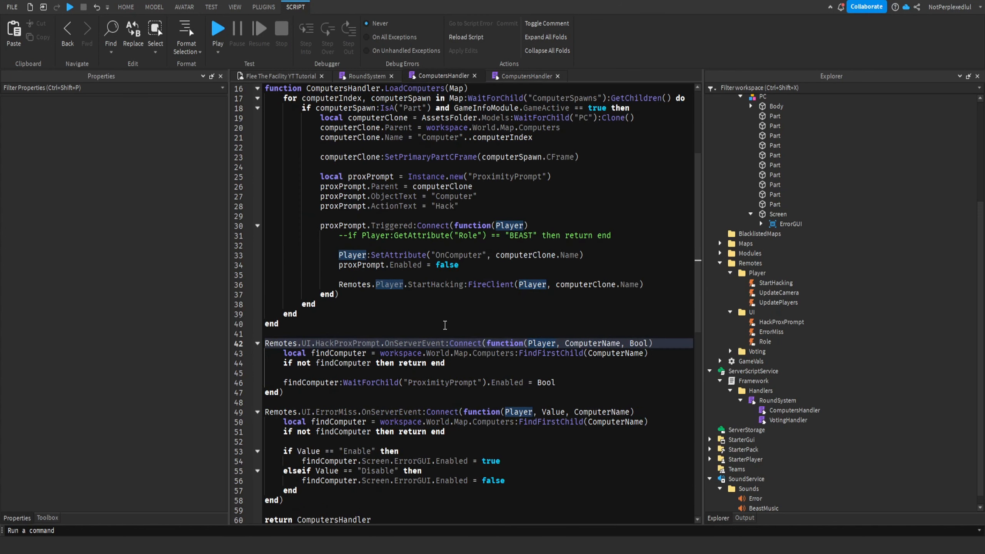
- Playtest hacking a computer after a miss, end the test and return to the client script
left_click(217, 28)
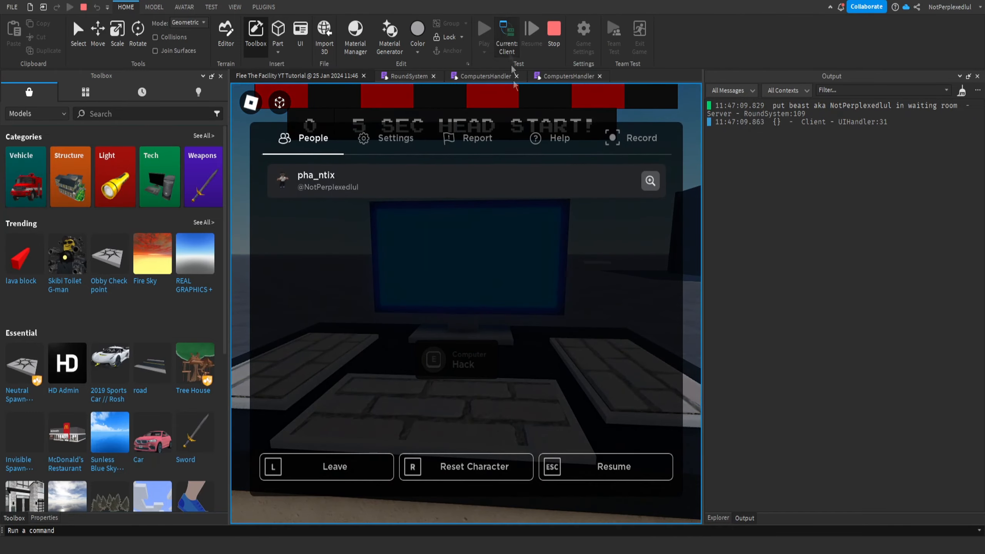
left_click(605, 466)
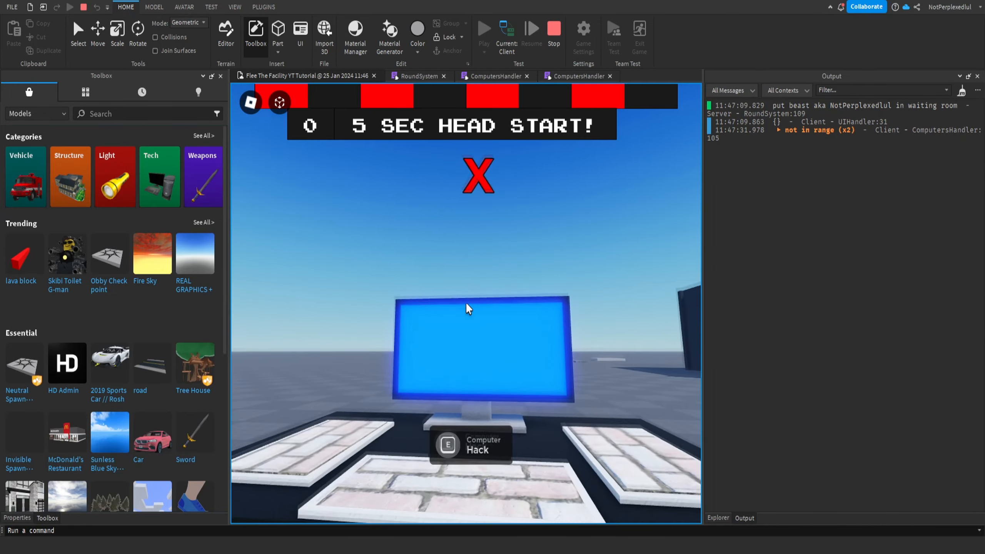
key("Escape")
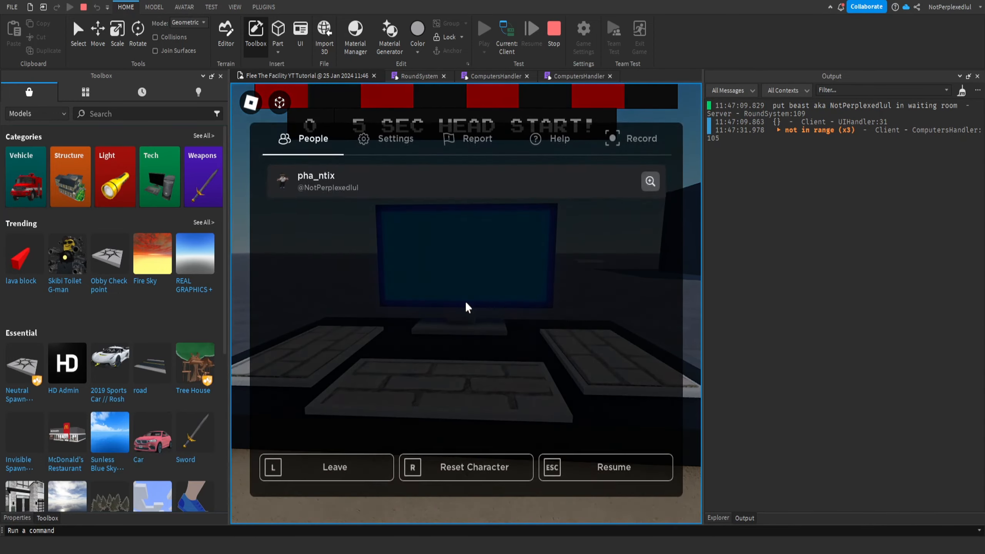
left_click(604, 467)
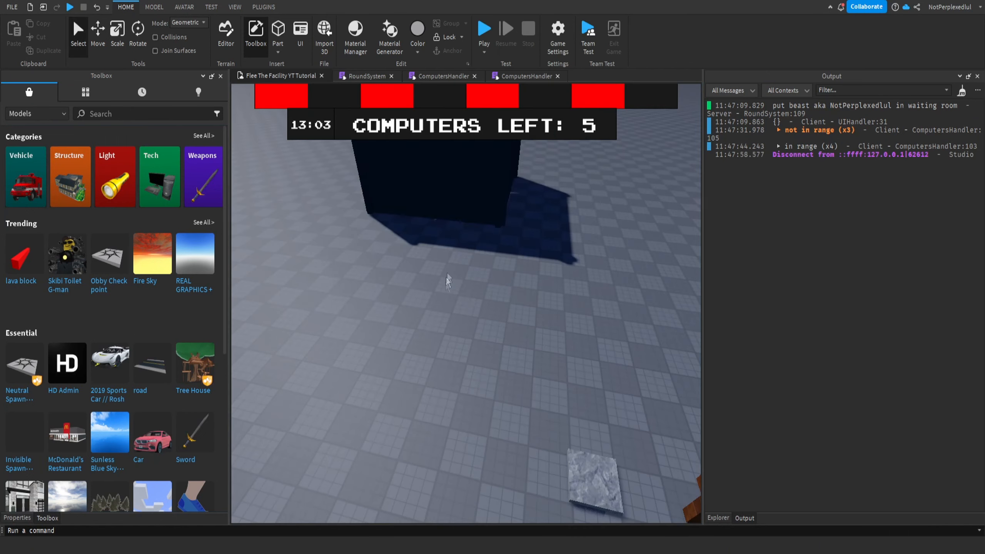
left_click(523, 76)
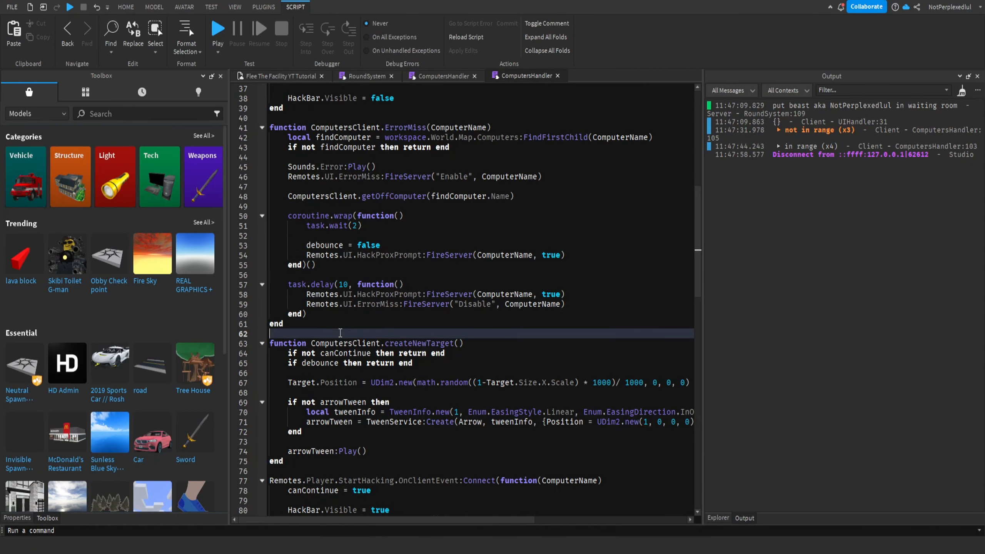
- Switch to the RoundSystem script and find the beast spawn teleport line
scroll("up", 3)
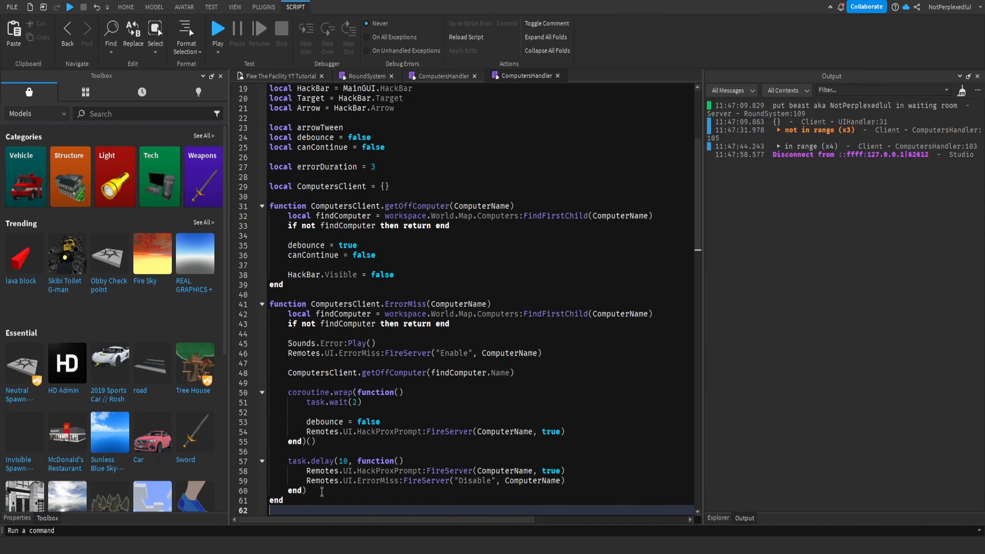
scroll("down", 3)
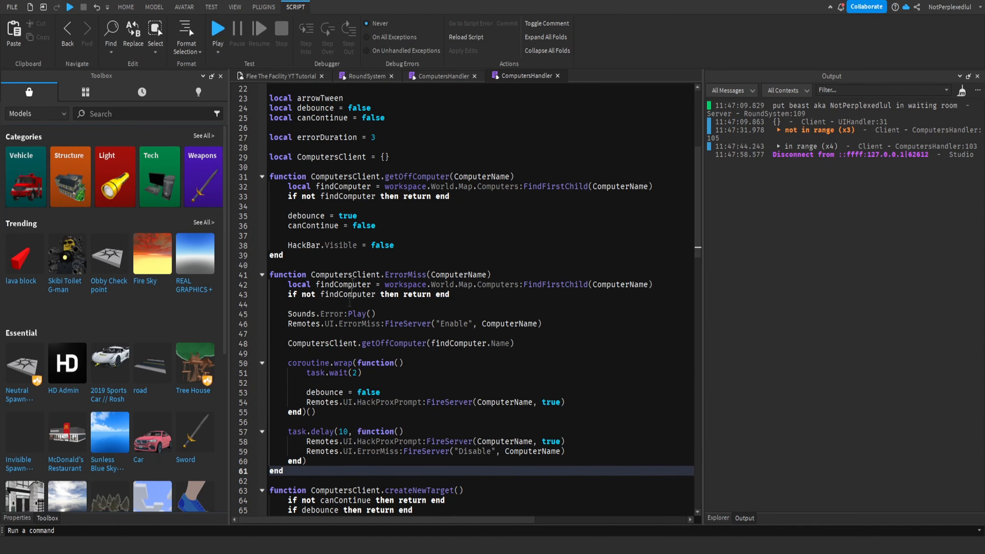
left_click(126, 7)
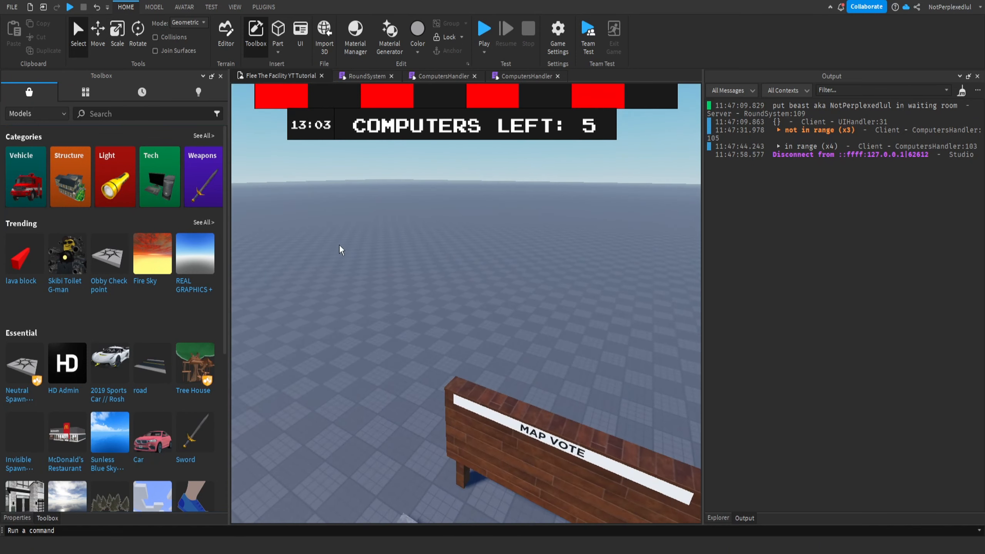
left_click(522, 76)
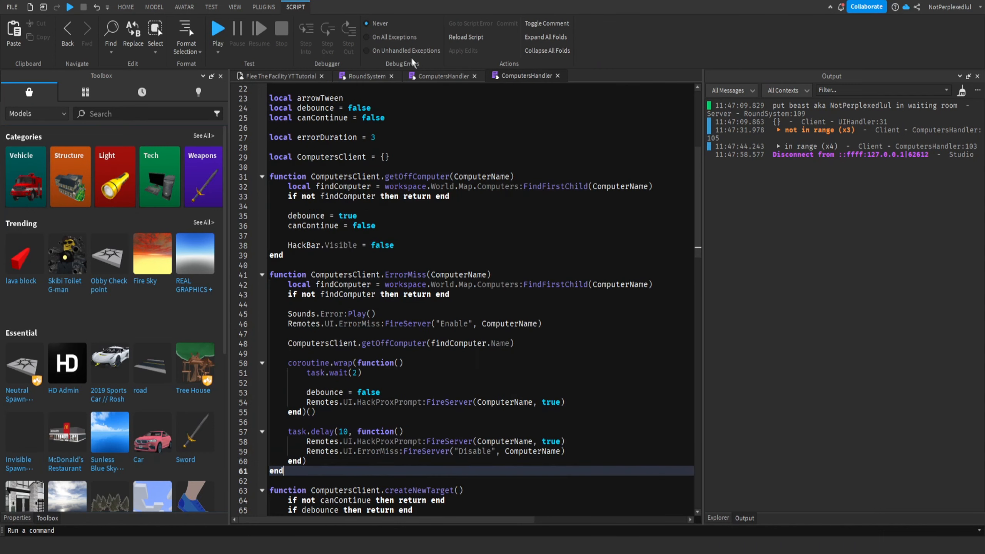
left_click(365, 75)
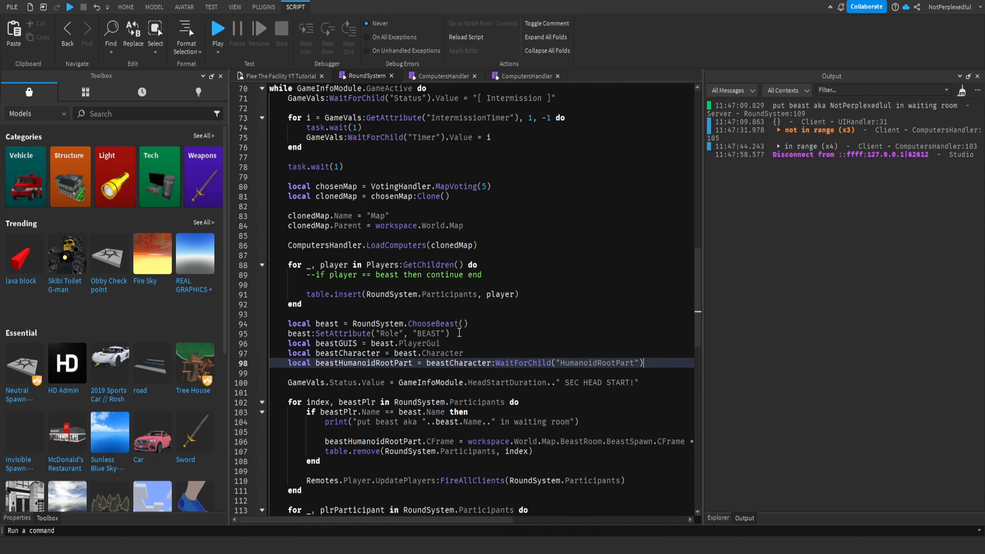
scroll("down", 3)
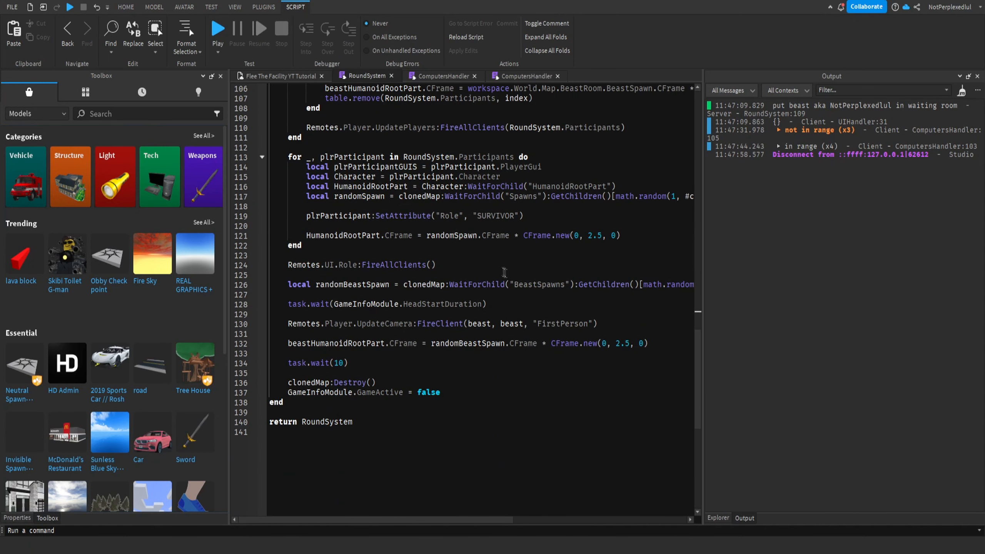
- Add beastMusic = Sounds.BeastMusic:Clone() after the beast spawn and select the new music lines
left_click(653, 342)
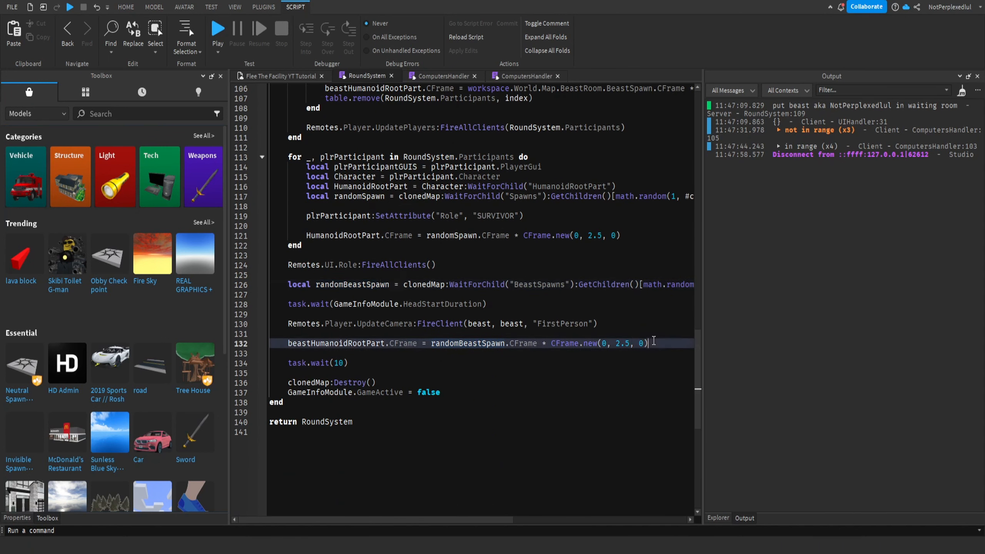
type("local beastMusic = Sounds.BeastMusic:Clone()")
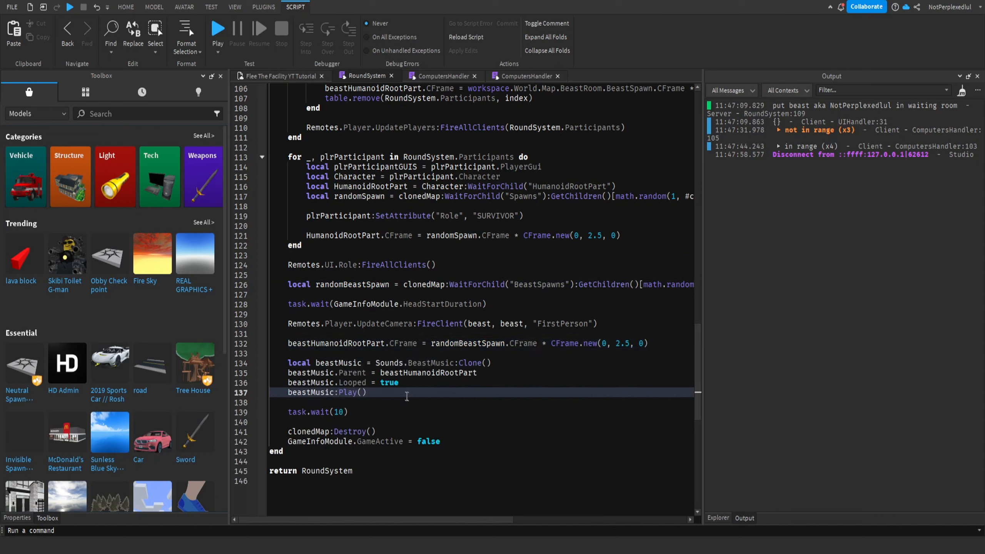
left_click_drag(288, 363, 367, 391)
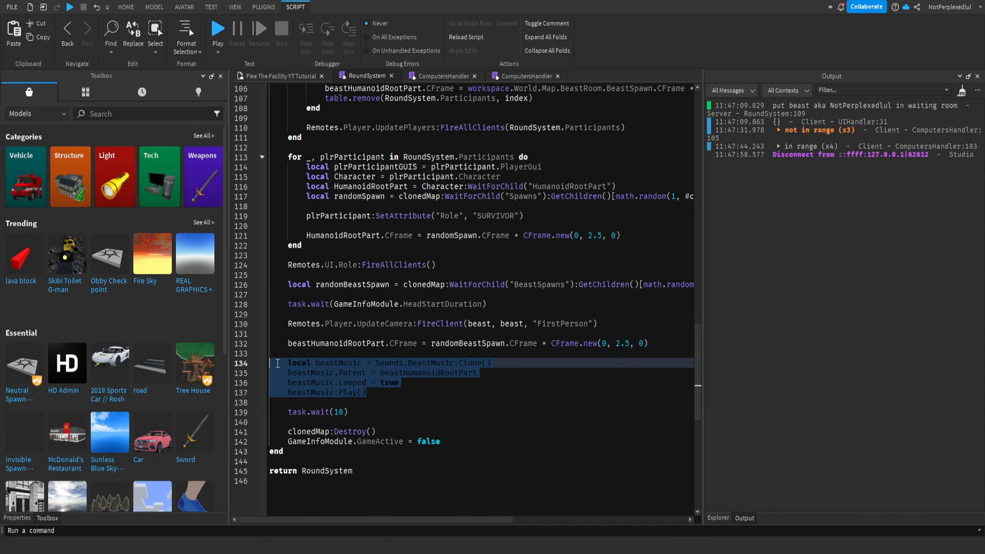